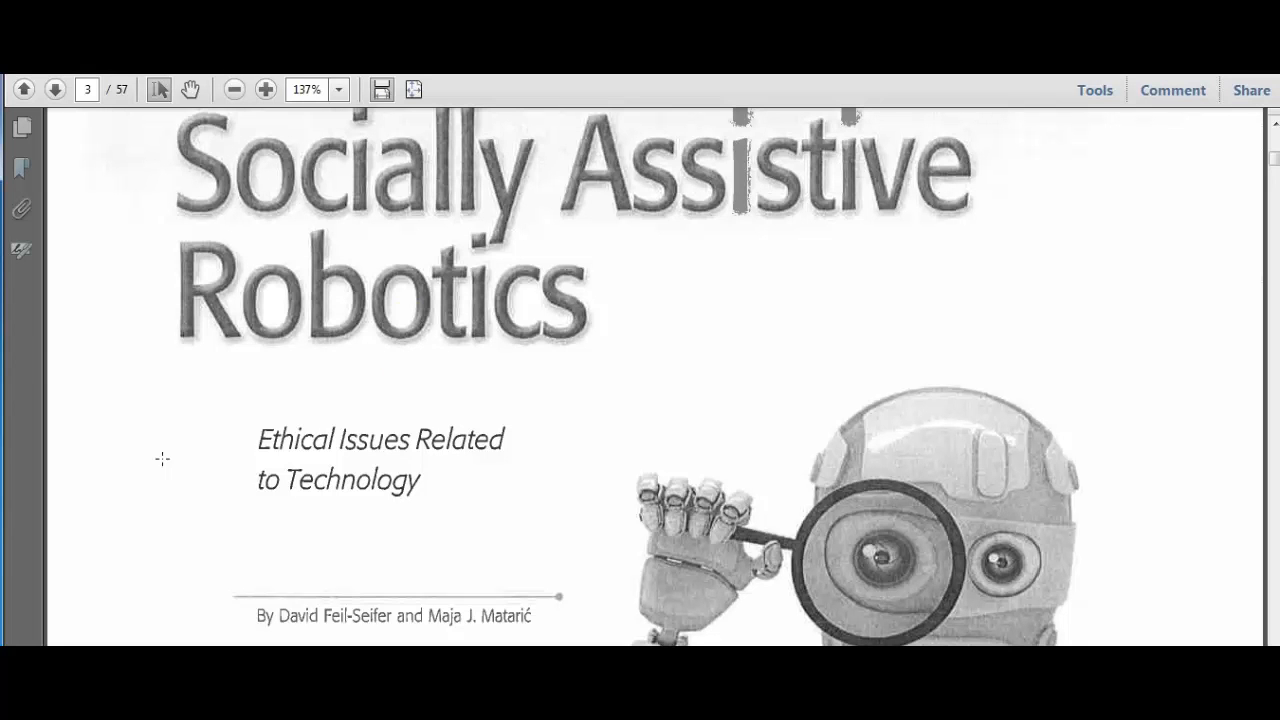
{"action": "mouse_move", "coordinate": [399, 347]}
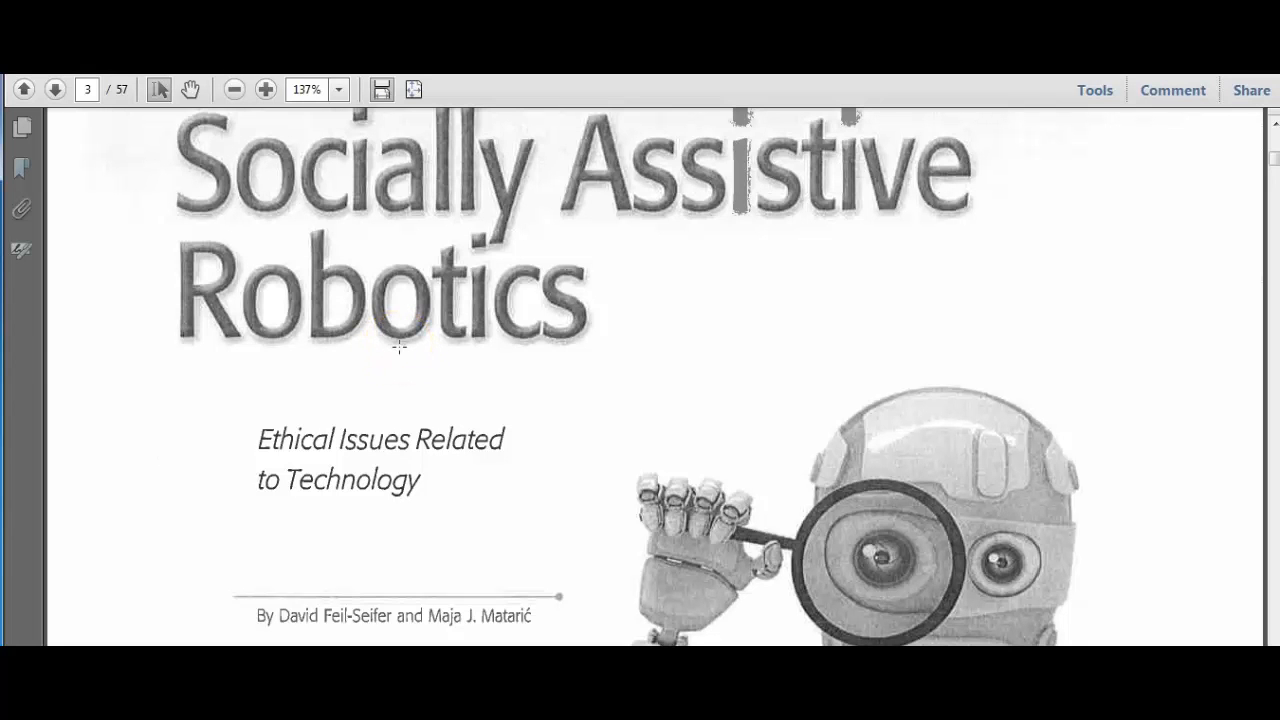
Scroll from the title page down to the article's opening text on page 4.
{"action": "scroll", "scroll_direction": "down", "scroll_amount": 3}
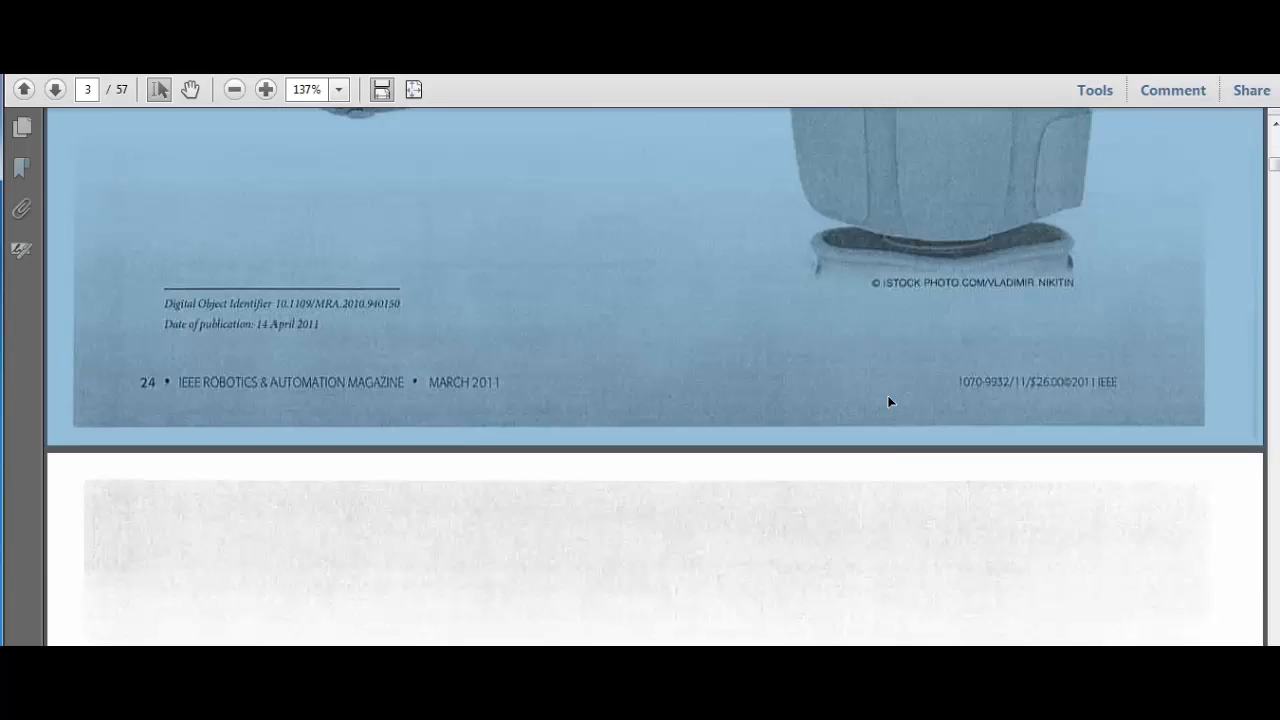
{"action": "scroll", "scroll_direction": "down", "scroll_amount": 3}
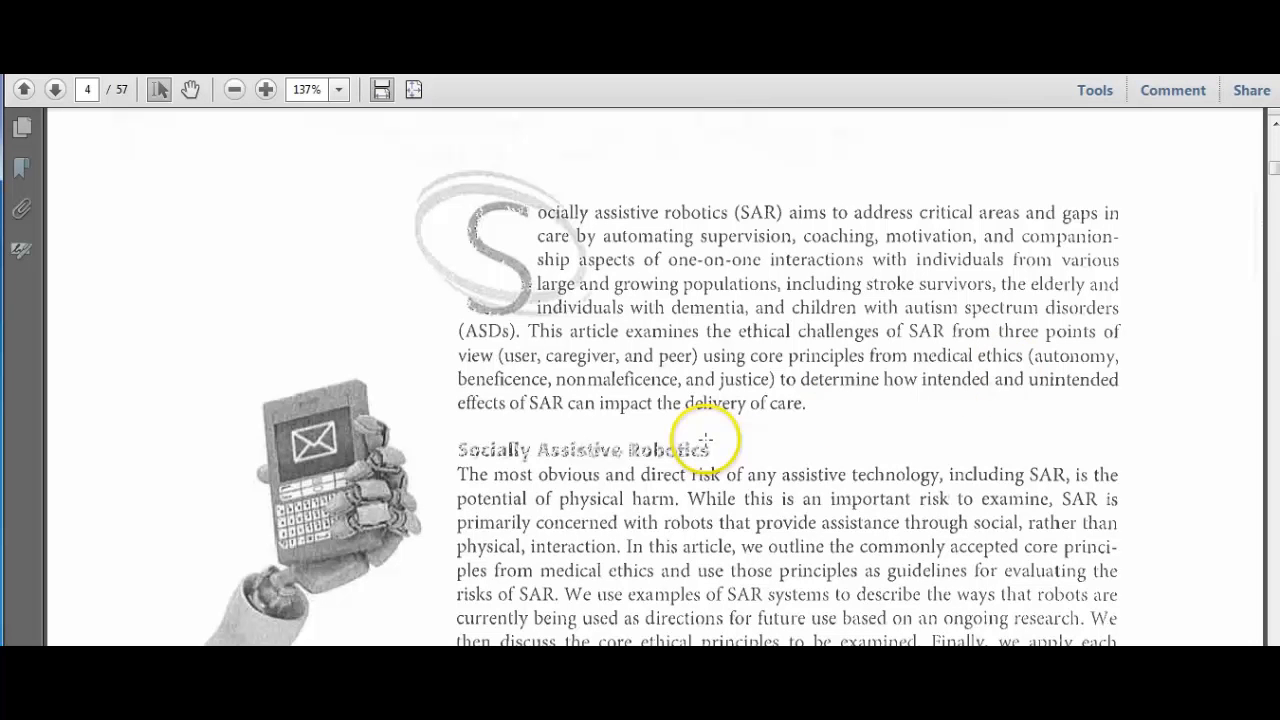
{"action": "mouse_move", "coordinate": [492, 467]}
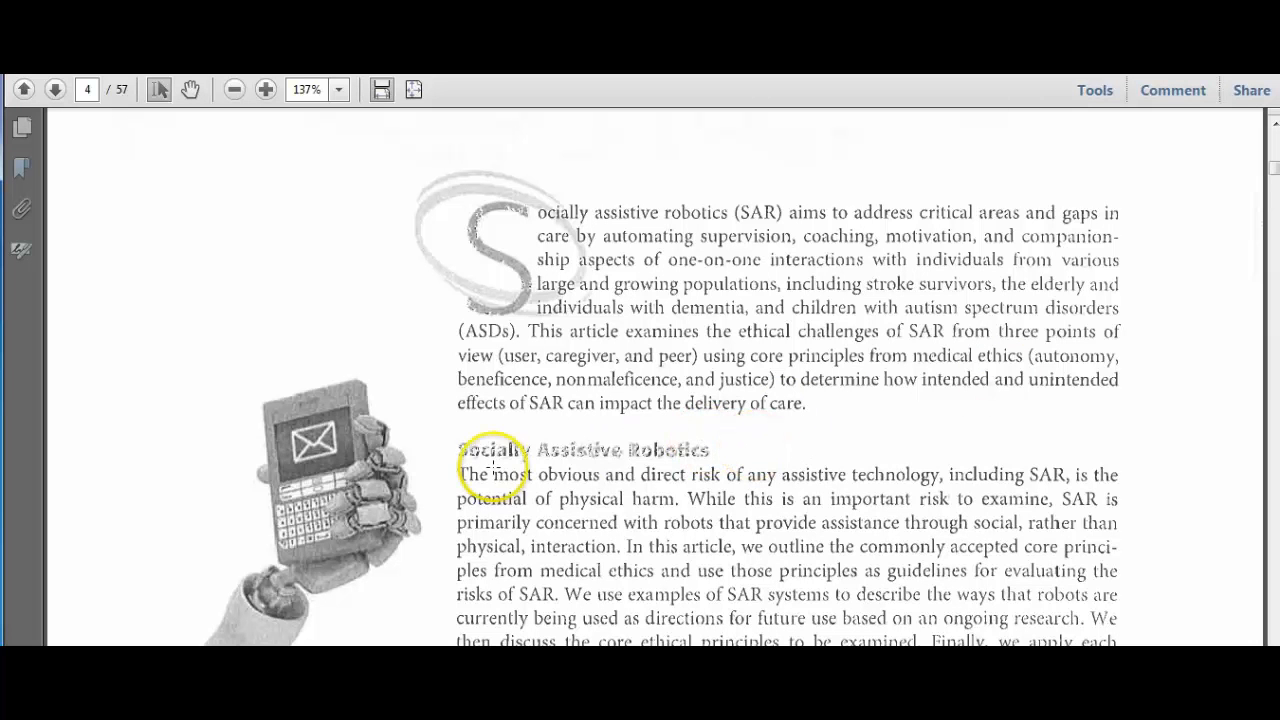
{"action": "mouse_move", "coordinate": [1208, 180]}
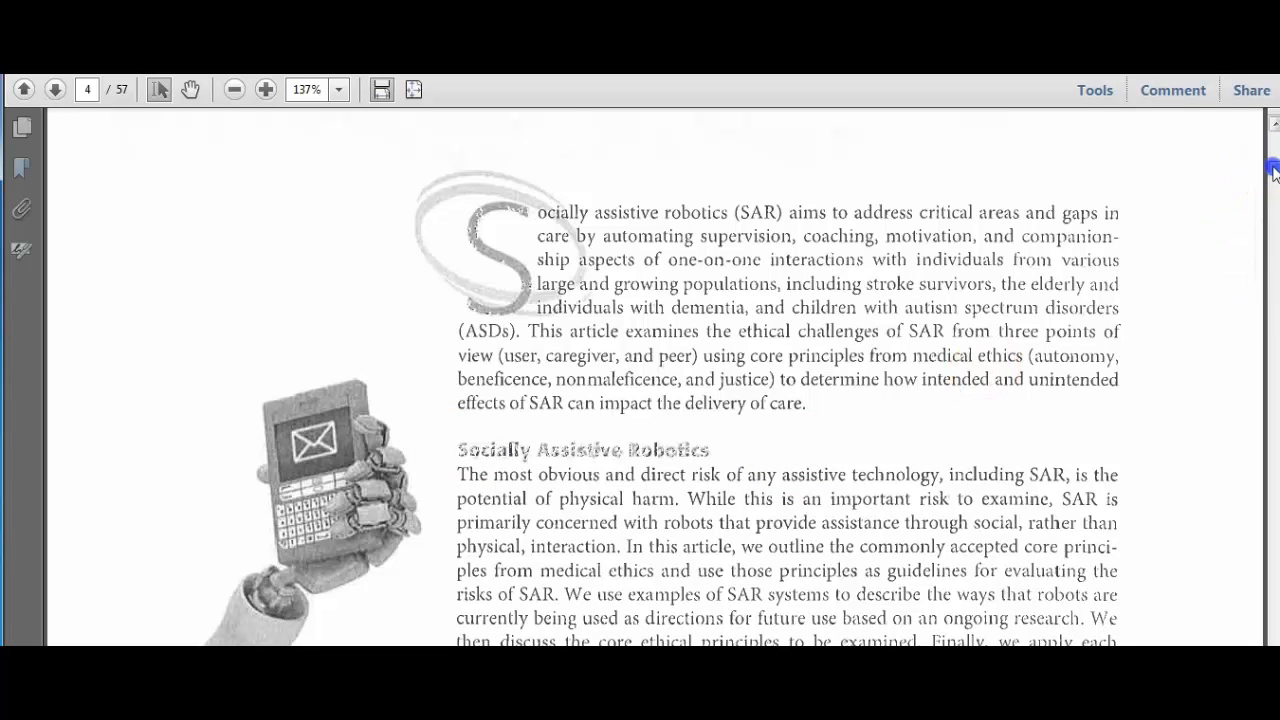
Scroll page 4 until the Definition of SAR section and its Paro example are visible.
{"action": "scroll", "scroll_direction": "down", "scroll_amount": 3}
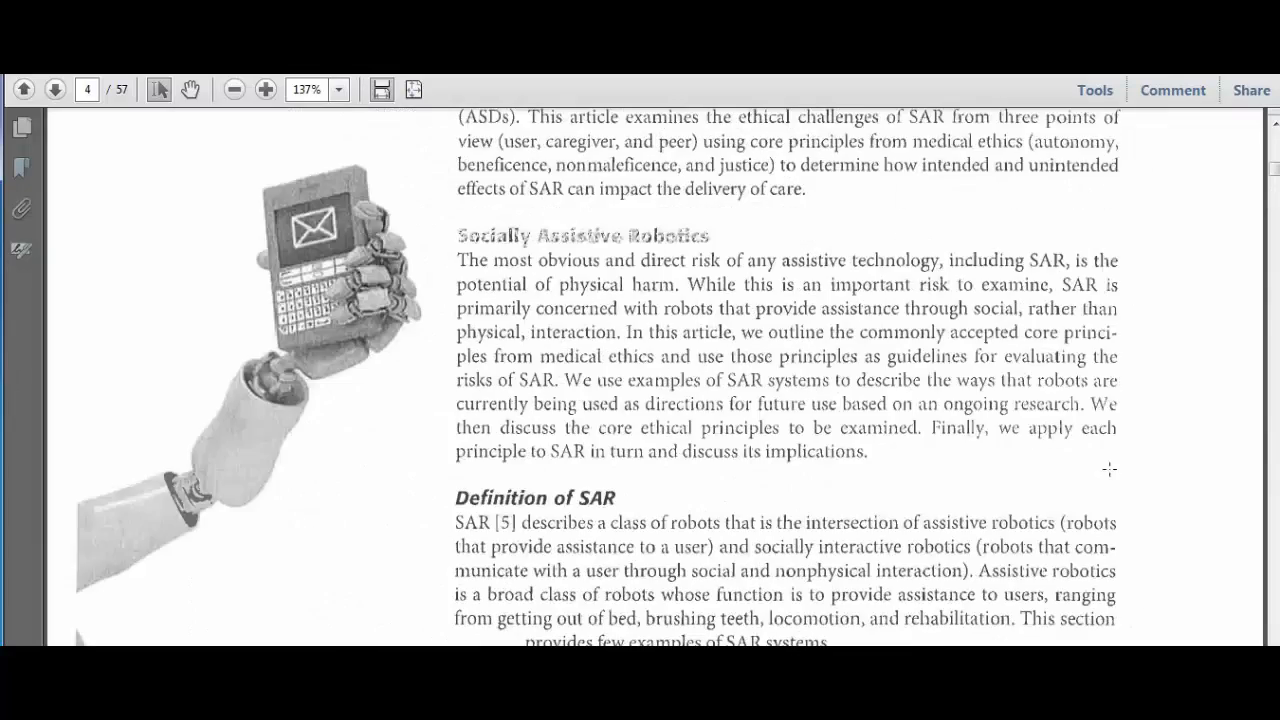
{"action": "scroll", "scroll_direction": "down", "scroll_amount": 3}
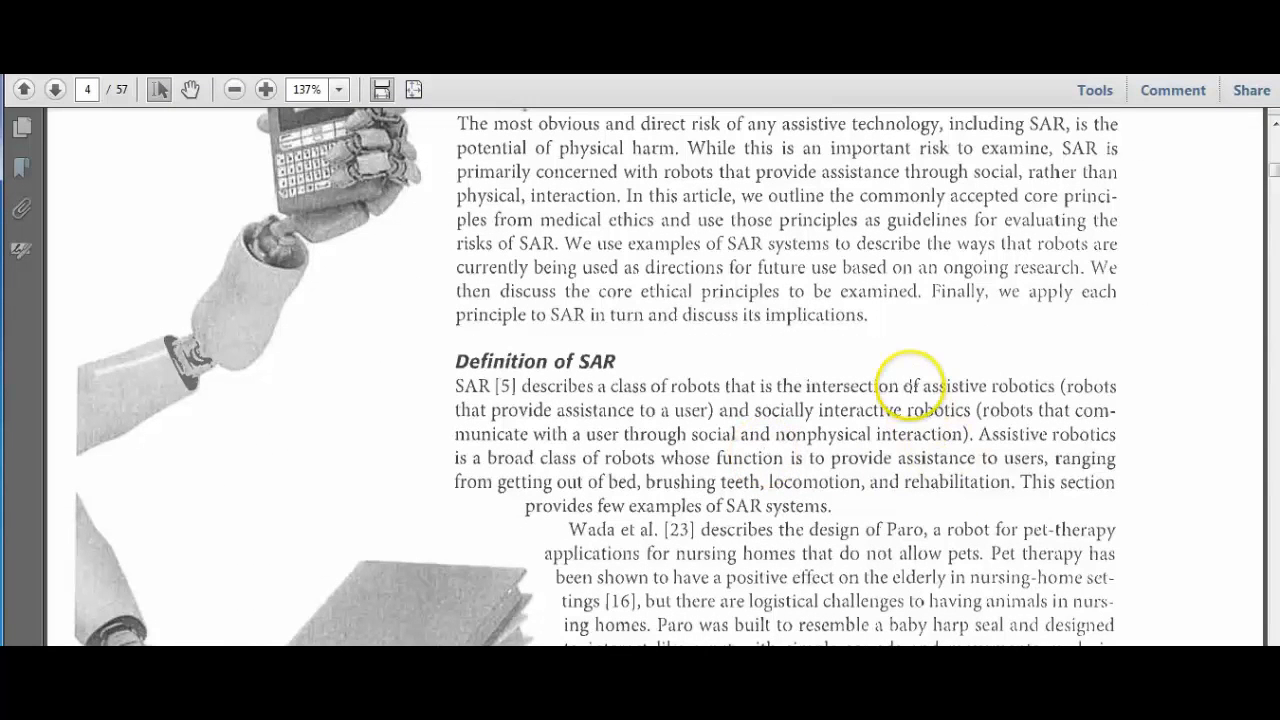
{"action": "mouse_move", "coordinate": [858, 415]}
{"action": "type", "text": "S"}
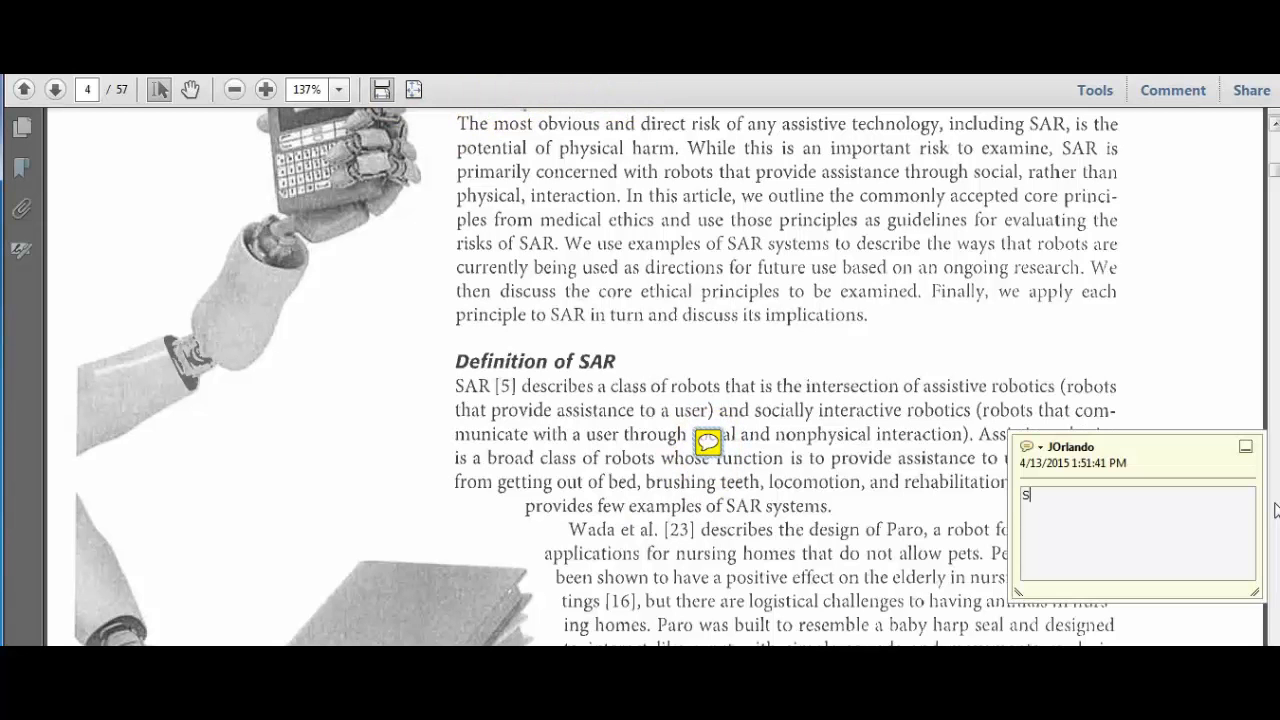
Write the note "SAR means robots that provide social interaction rather than physical interaction." and collapse it.
{"action": "type", "text": "AR"}
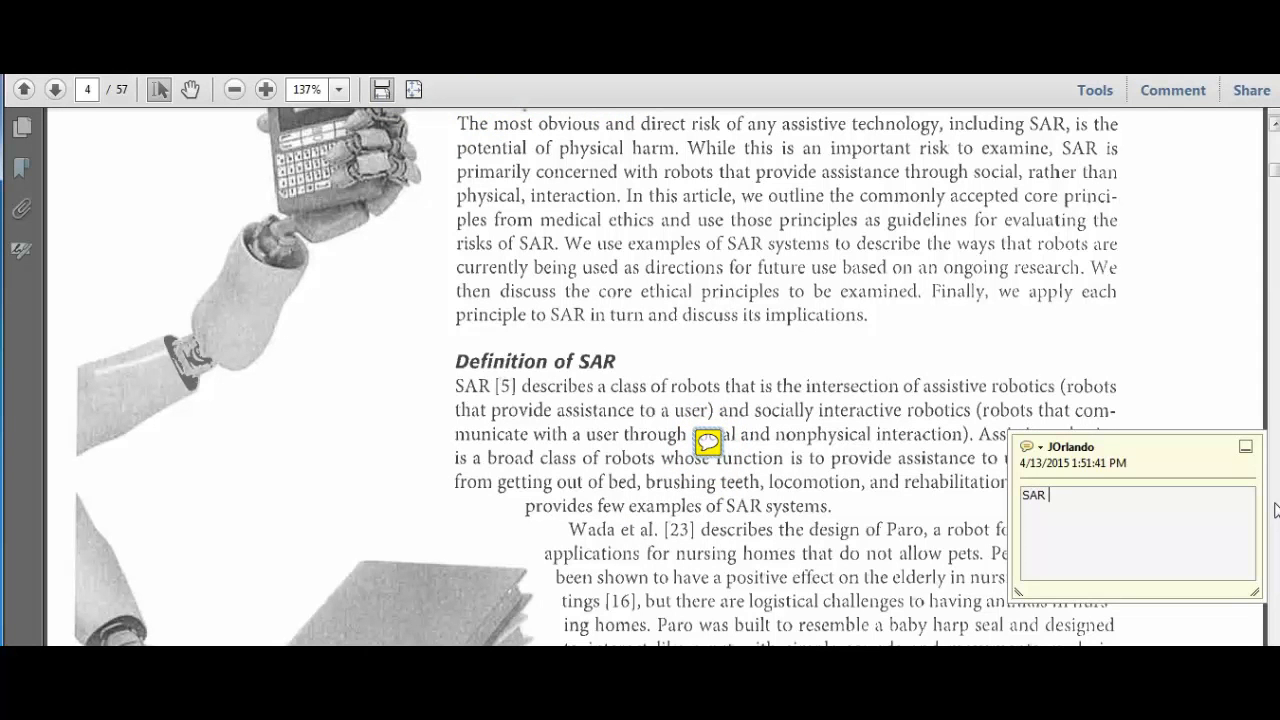
{"action": "type", "text": "means"}
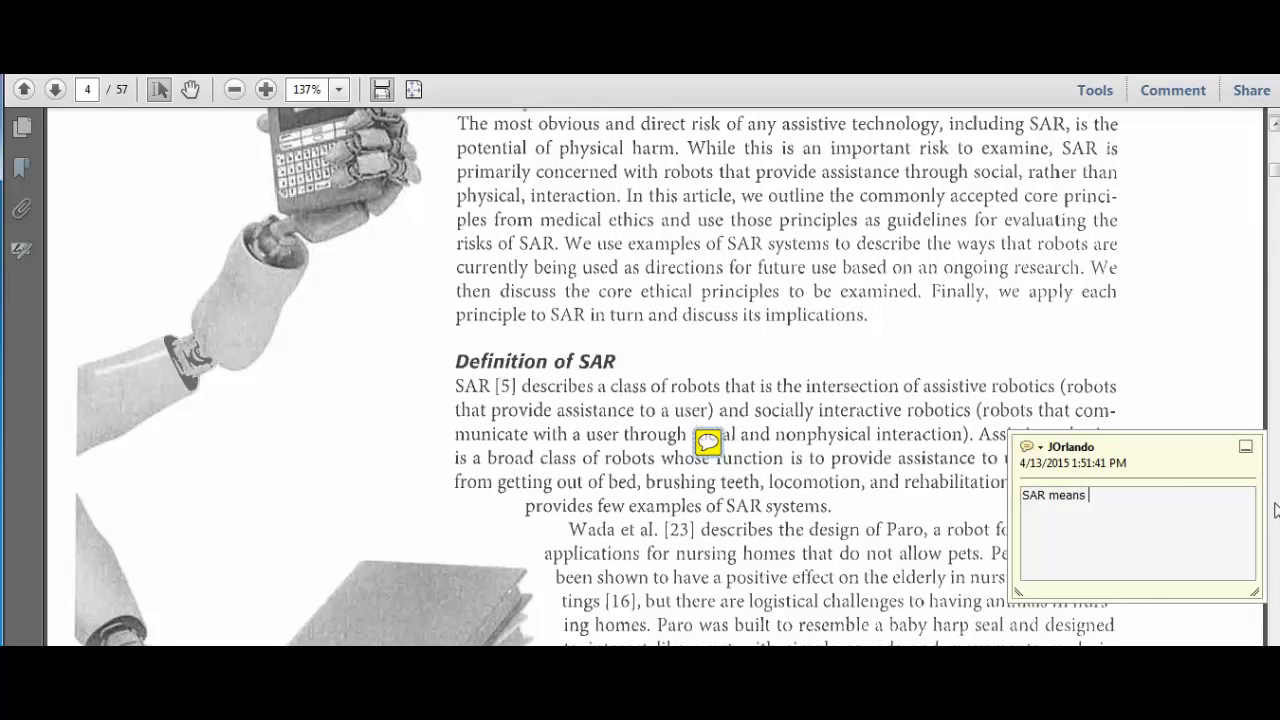
{"action": "type", "text": "robots that provide social interaction rather than physical interaction."}
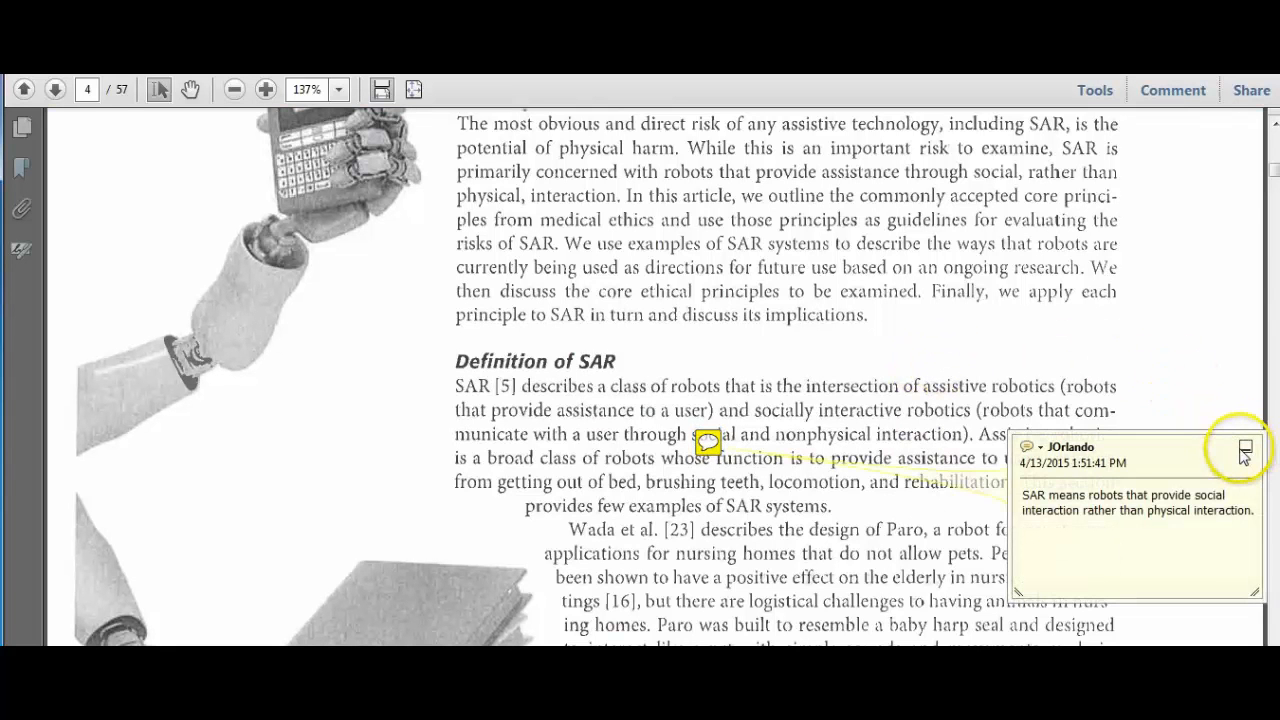
{"action": "left_click", "coordinate": [1245, 447]}
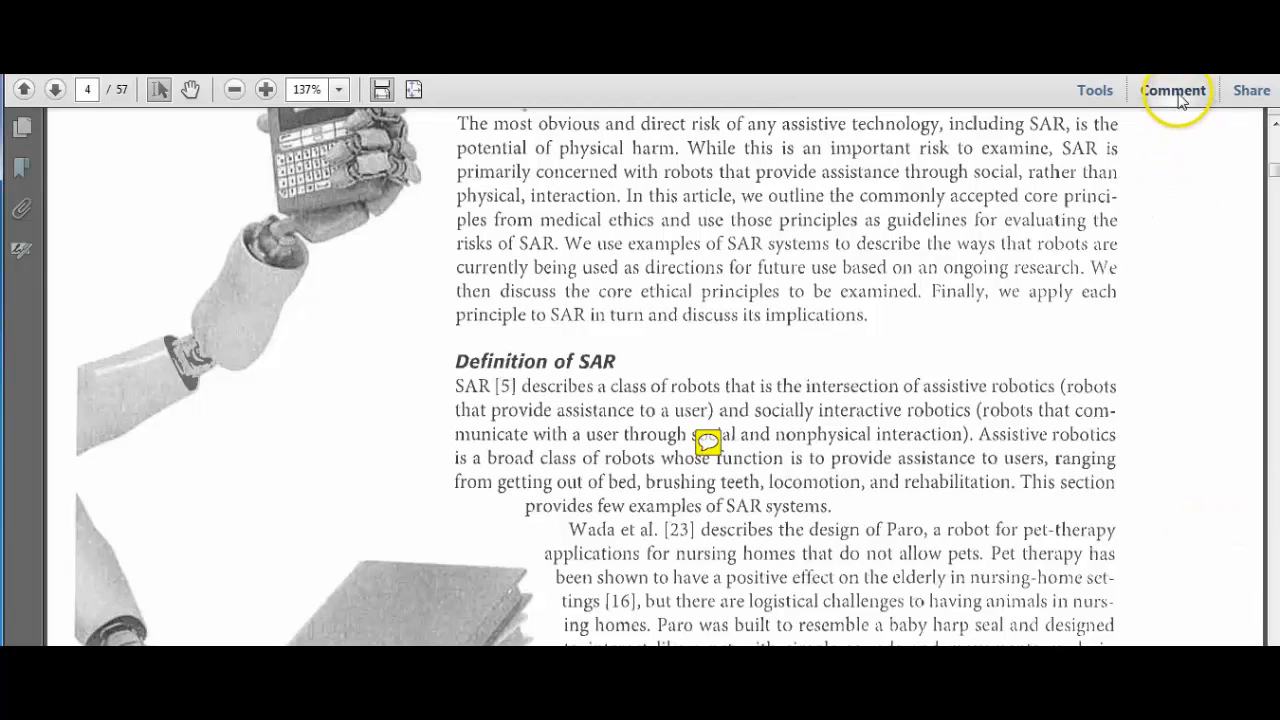
Show the SAR note in the Comments List, then move down to the Core Ethical Principles on page 5.
{"action": "left_click", "coordinate": [1172, 90]}
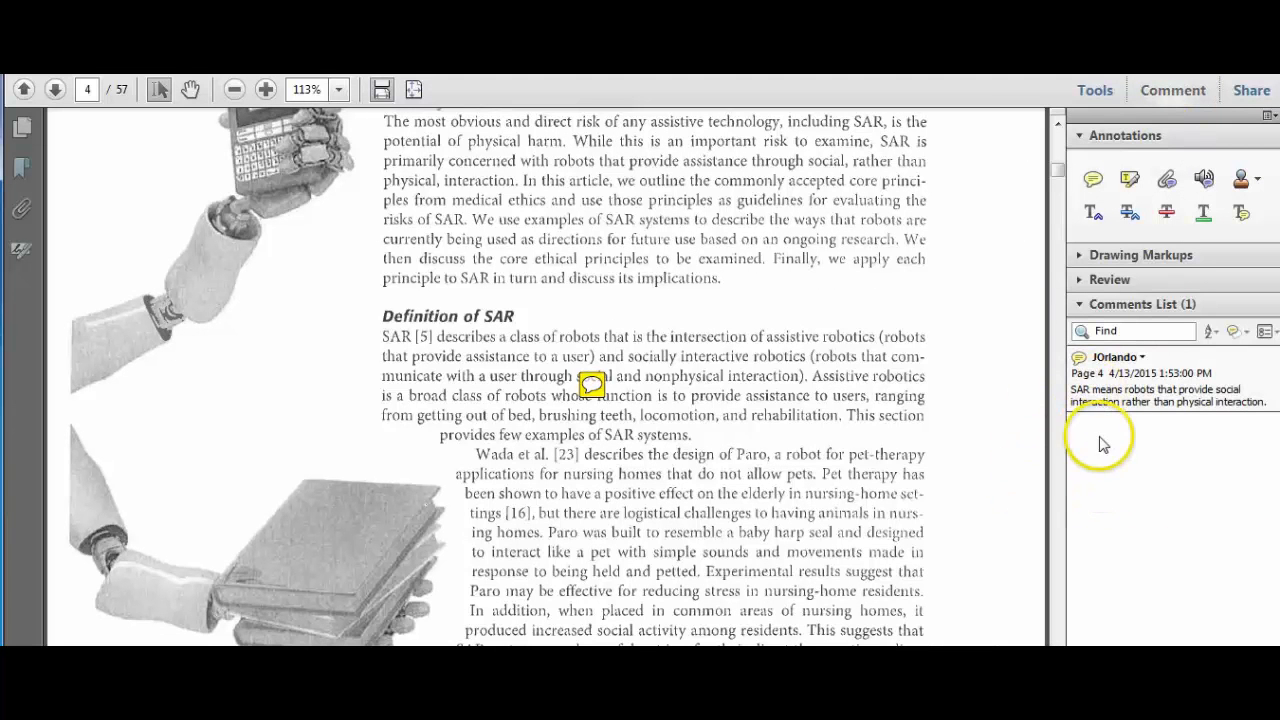
{"action": "left_click", "coordinate": [1160, 390]}
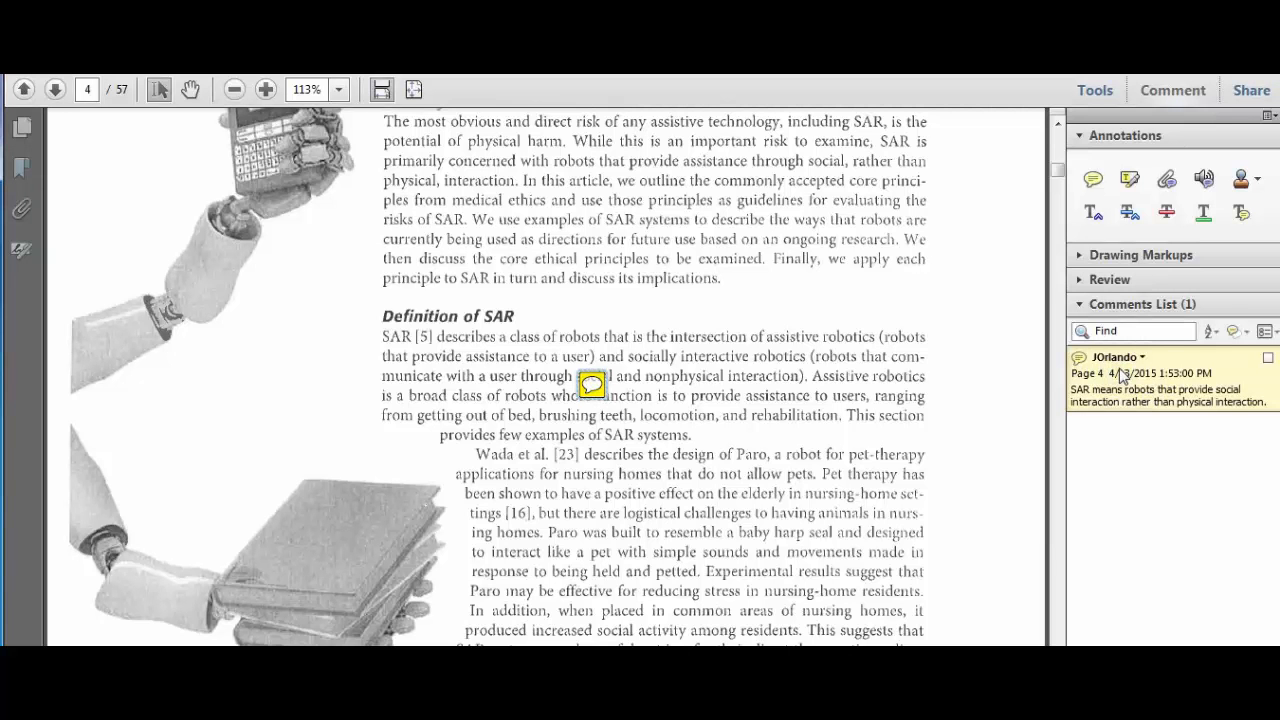
{"action": "scroll", "scroll_direction": "down", "scroll_amount": 3}
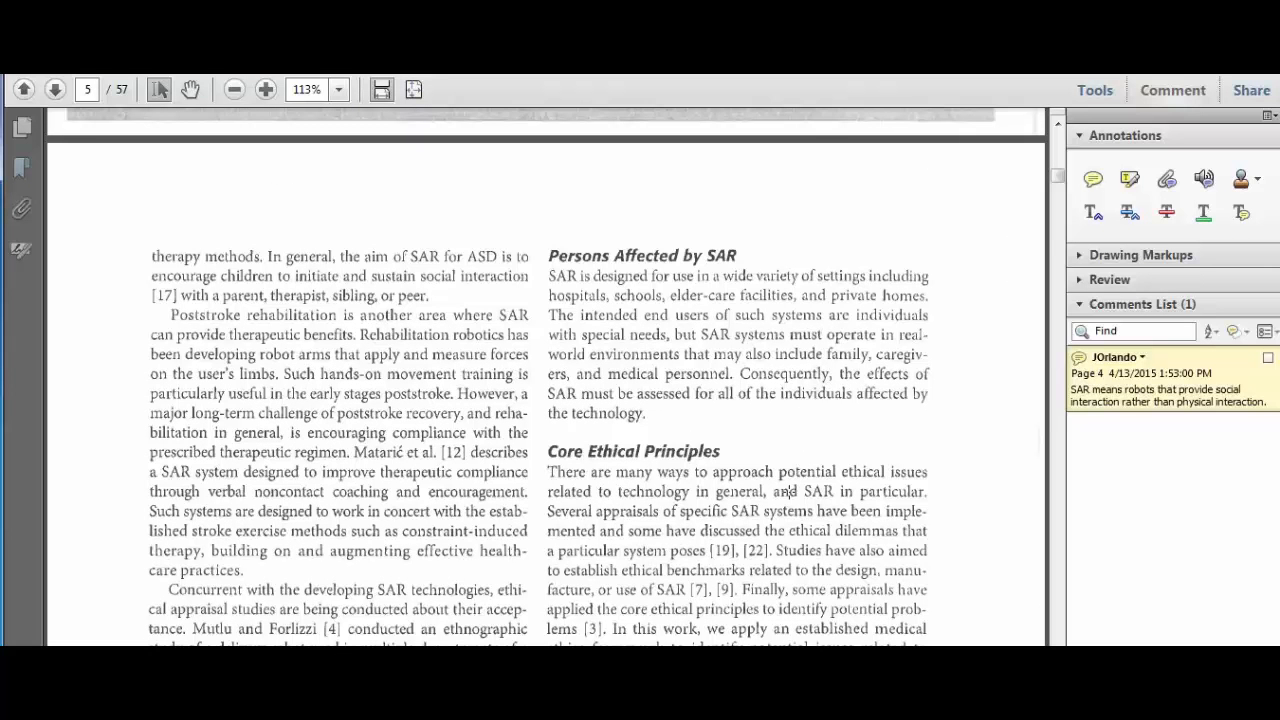
Add a note beside the principles list reading "4 core ethical principles: 1. Beneficence ....".
{"action": "scroll", "scroll_direction": "down", "scroll_amount": 3}
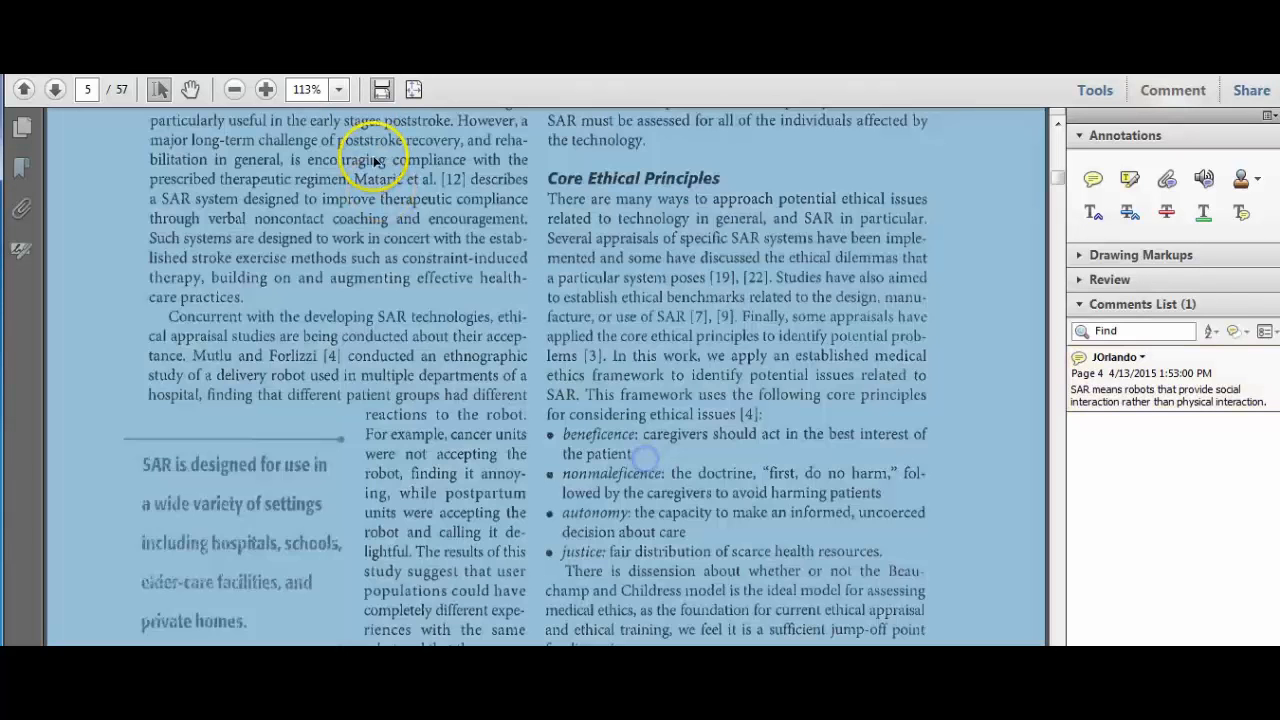
{"action": "left_click", "coordinate": [645, 467]}
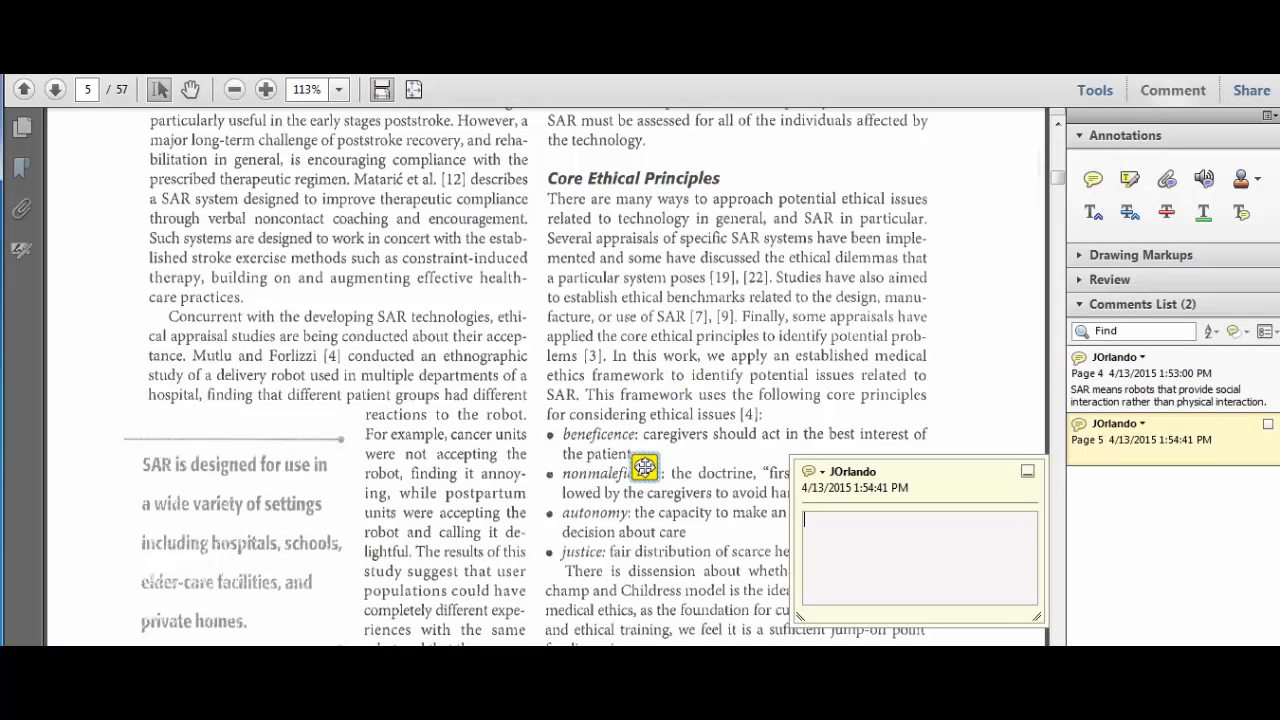
{"action": "type", "text": "4 core ethical pr"}
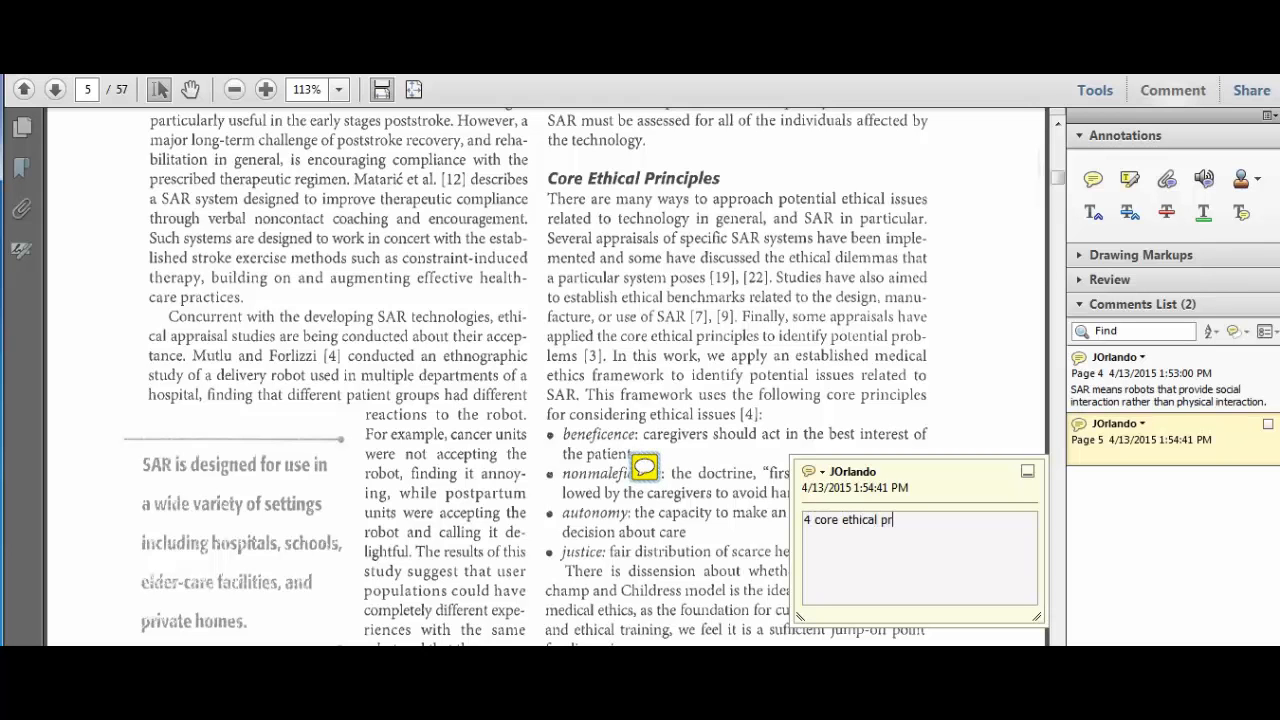
{"action": "type", "text": "inciples:"}
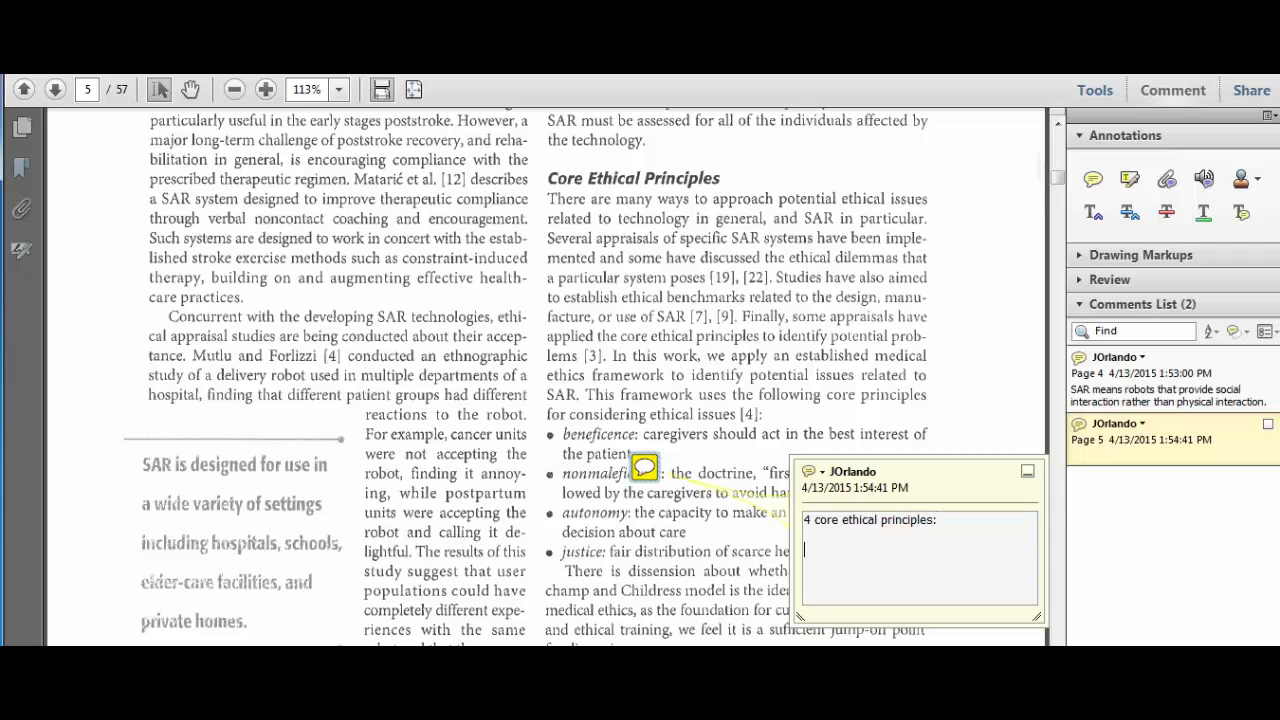
{"action": "type", "text": "1."}
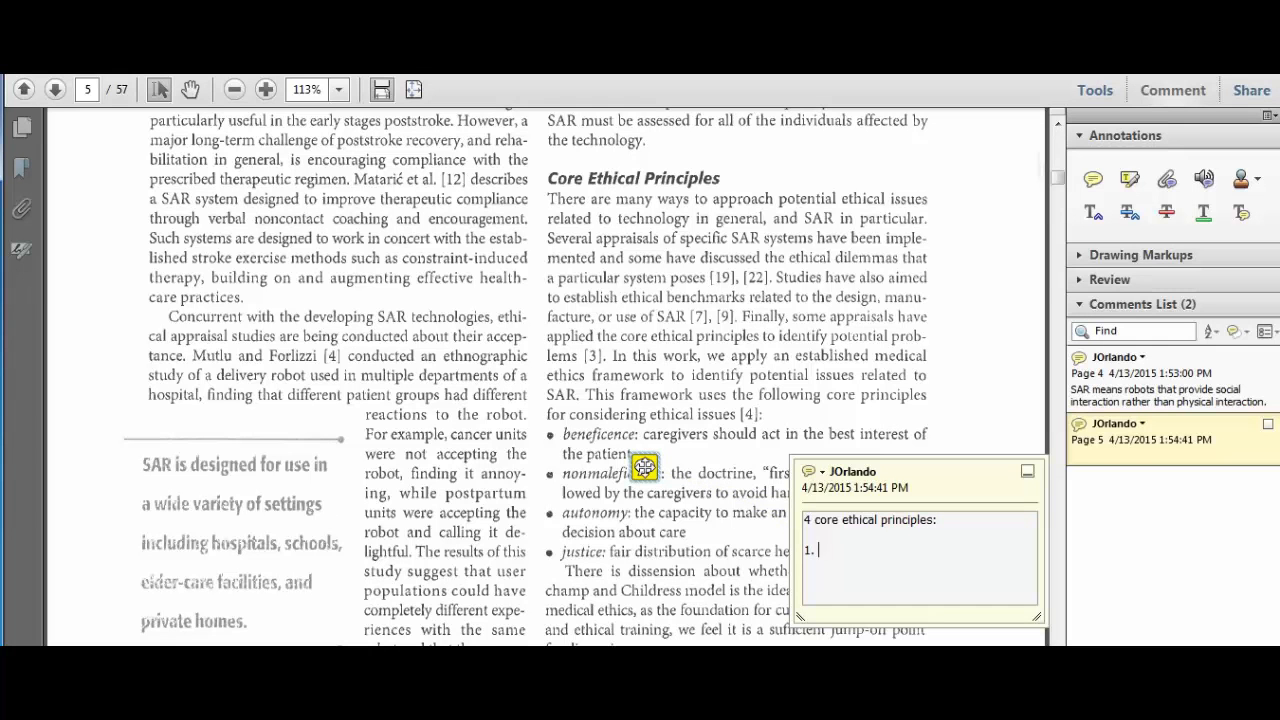
{"action": "type", "text": "Beneficence ...."}
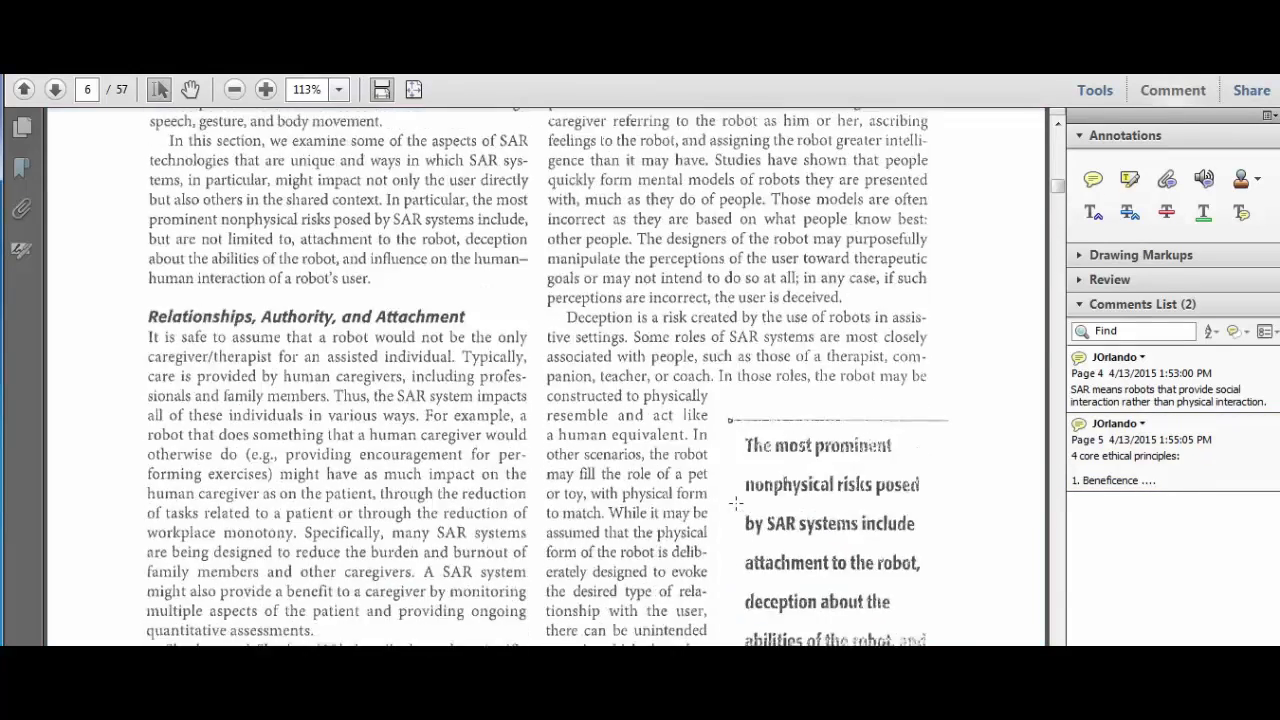
Add an Issue 1 note on robot-removal attachment with the question "How is that different from attachment to a person?".
{"action": "scroll", "scroll_direction": "down", "scroll_amount": 3}
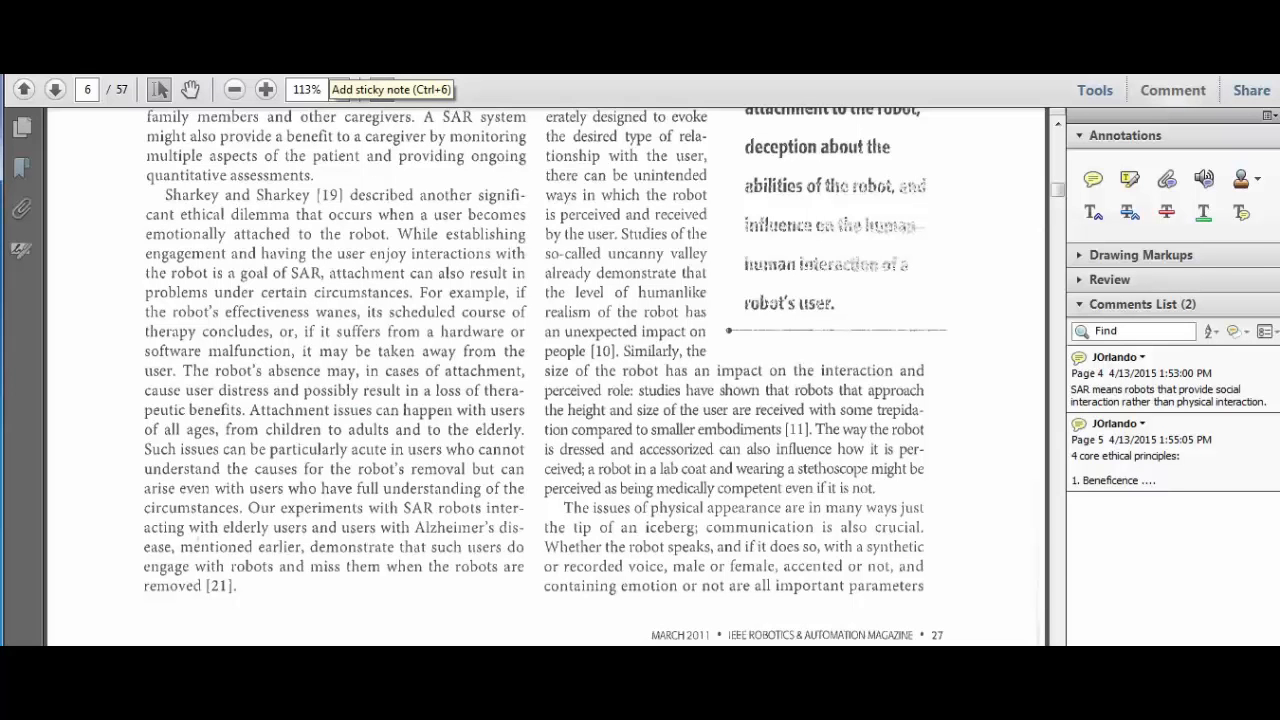
{"action": "left_click", "coordinate": [314, 500]}
{"action": "type", "text": "Issue 1:"}
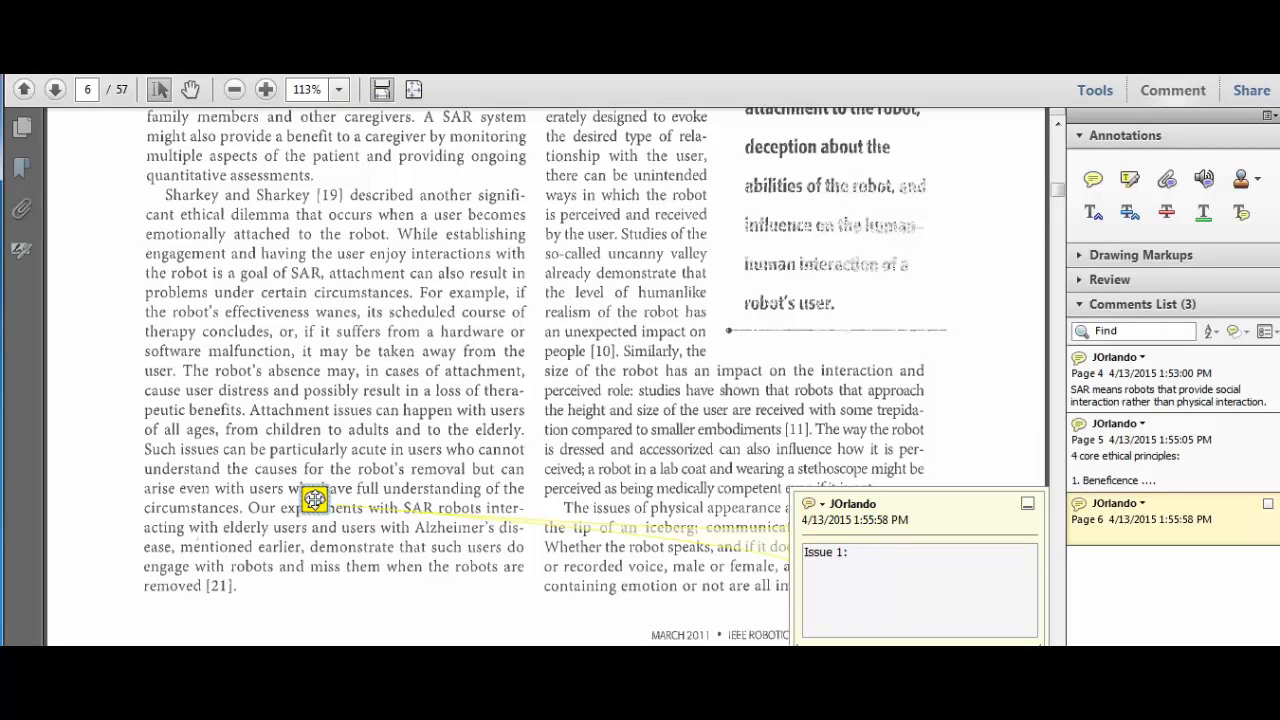
{"action": "type", "text": "Users"}
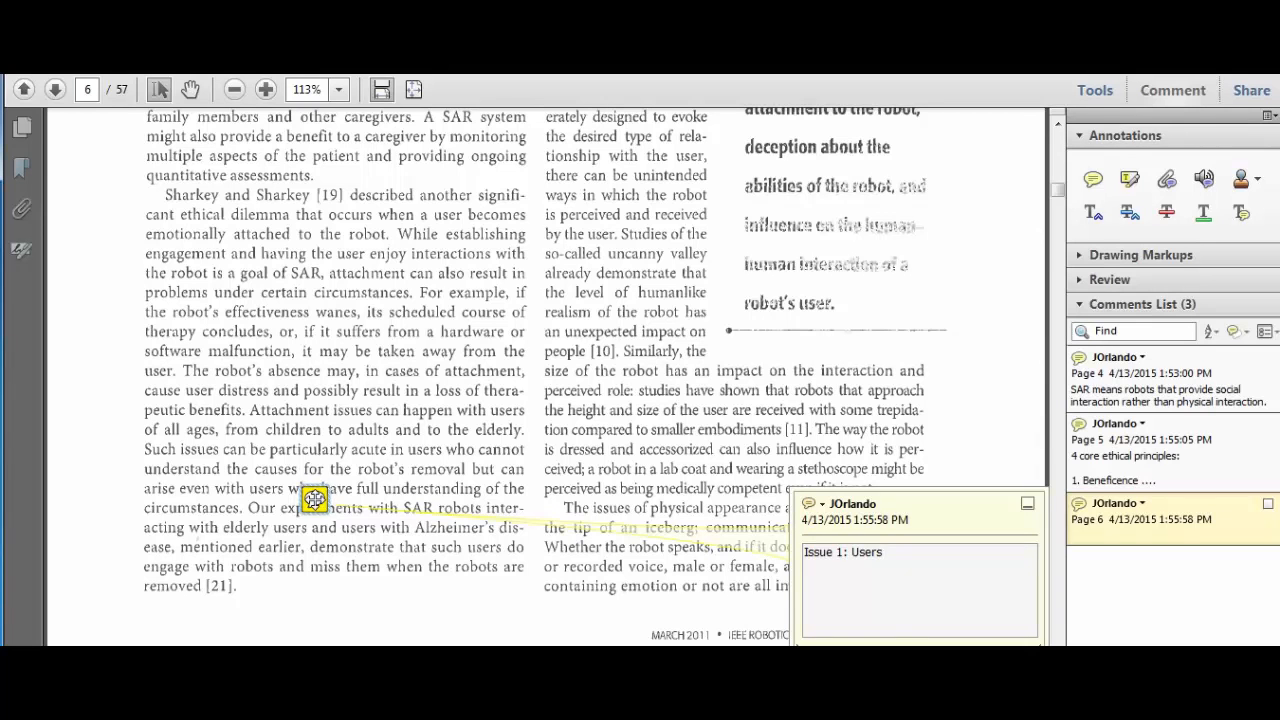
{"action": "type", "text": "can have attachment issues when the robot is removed."}
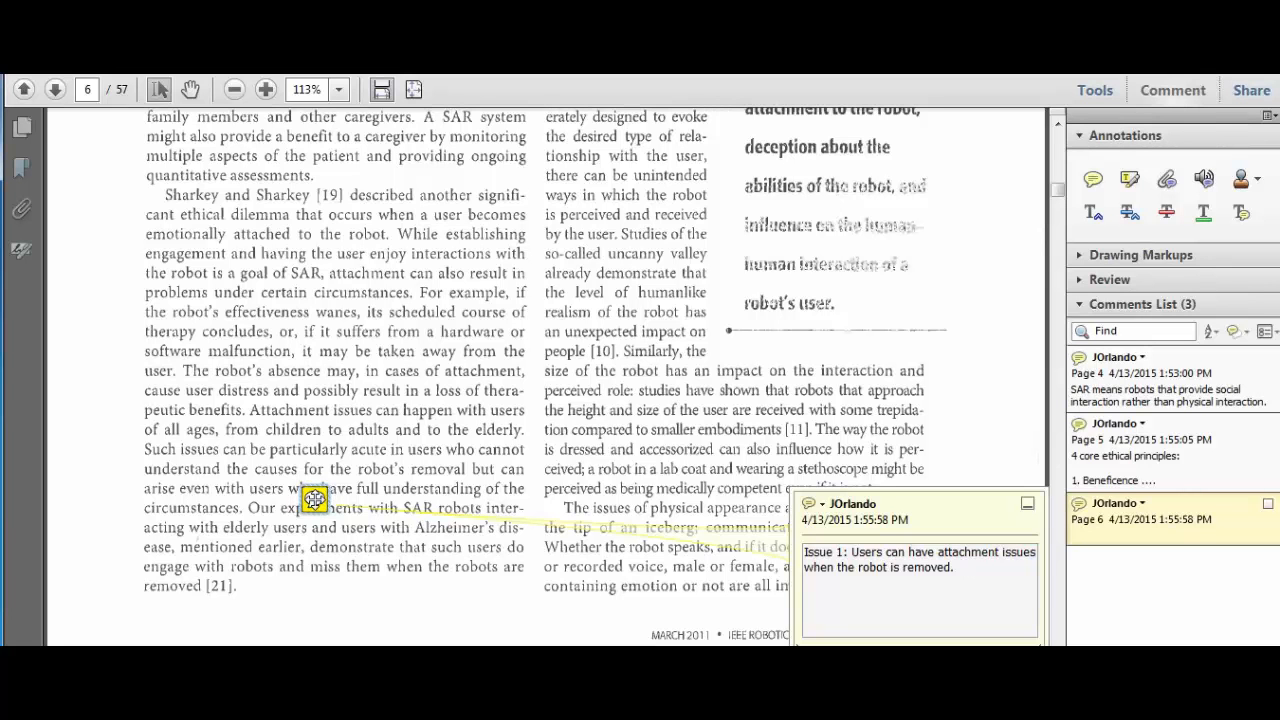
{"action": "type", "text": "MS."}
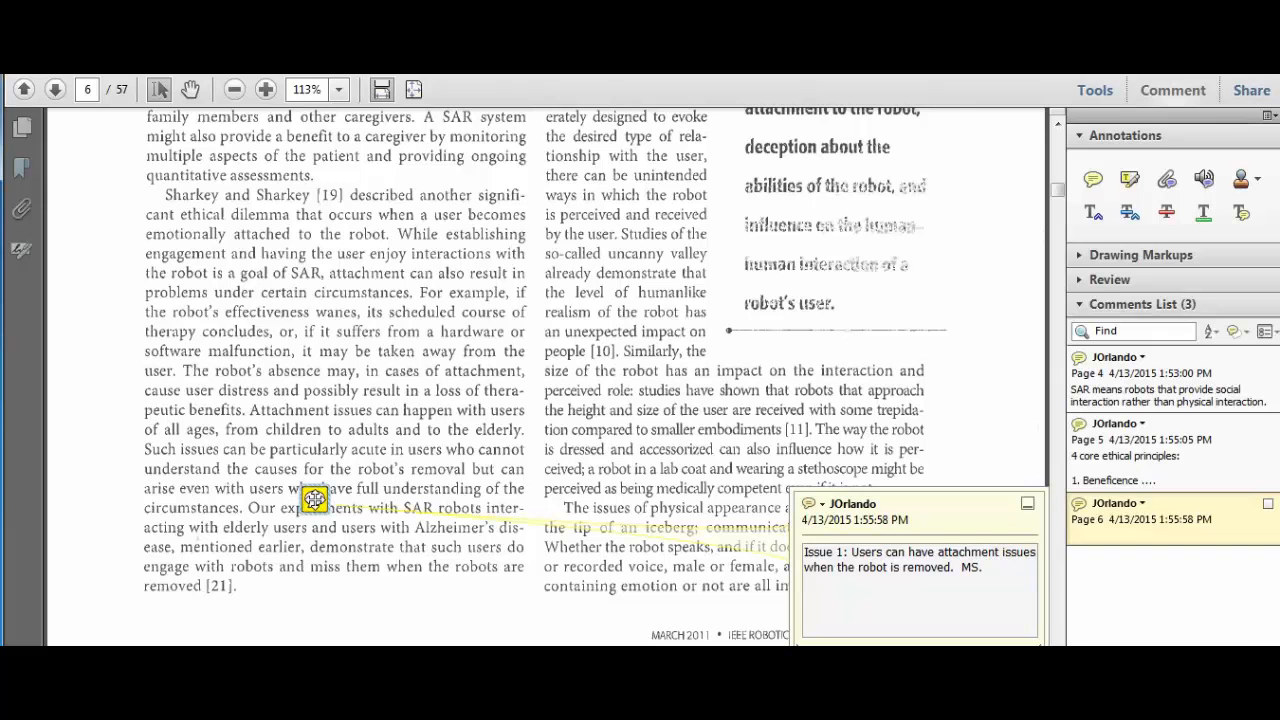
{"action": "type", "text": "How is that different from attachment to a person?"}
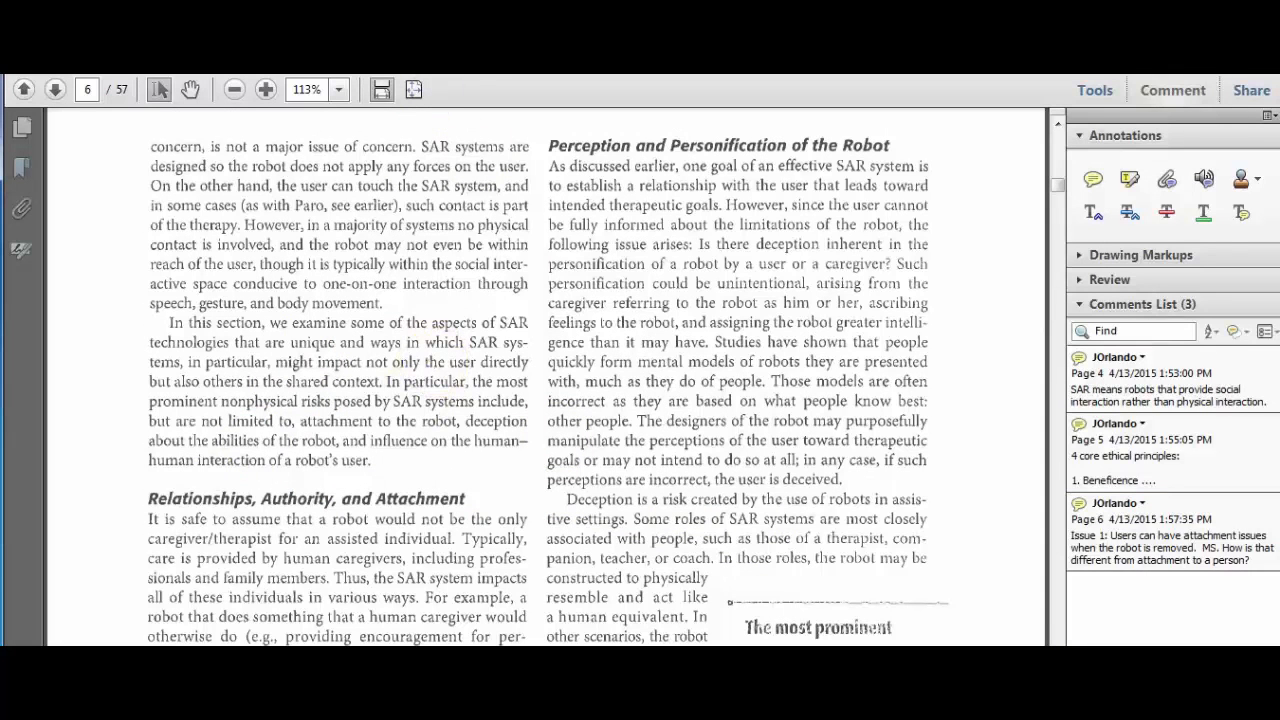
Add an Issue 2 deception note on page 6 and start an Issue 2 "problem: Tell the" note on page 7.
{"action": "left_click", "coordinate": [650, 377]}
{"action": "type", "text": "Issue 2: Patient deceived into believing that the robot is human."}
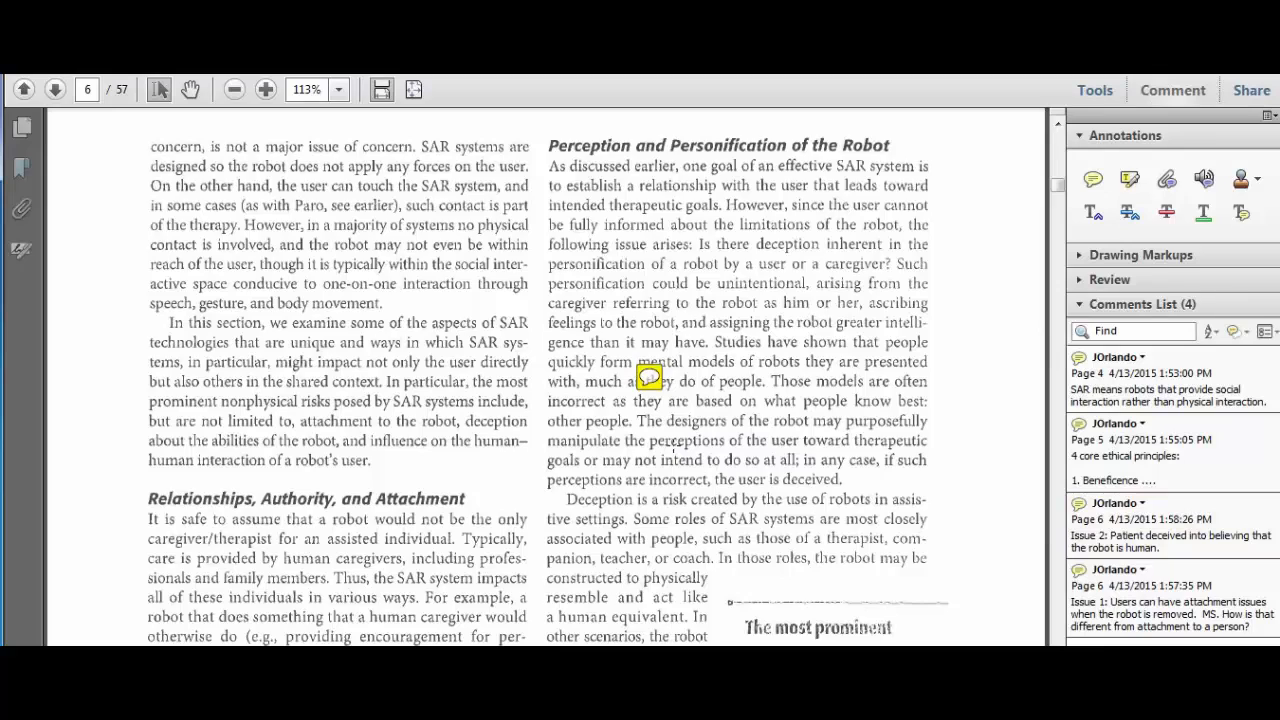
{"action": "scroll", "scroll_direction": "down", "scroll_amount": 3}
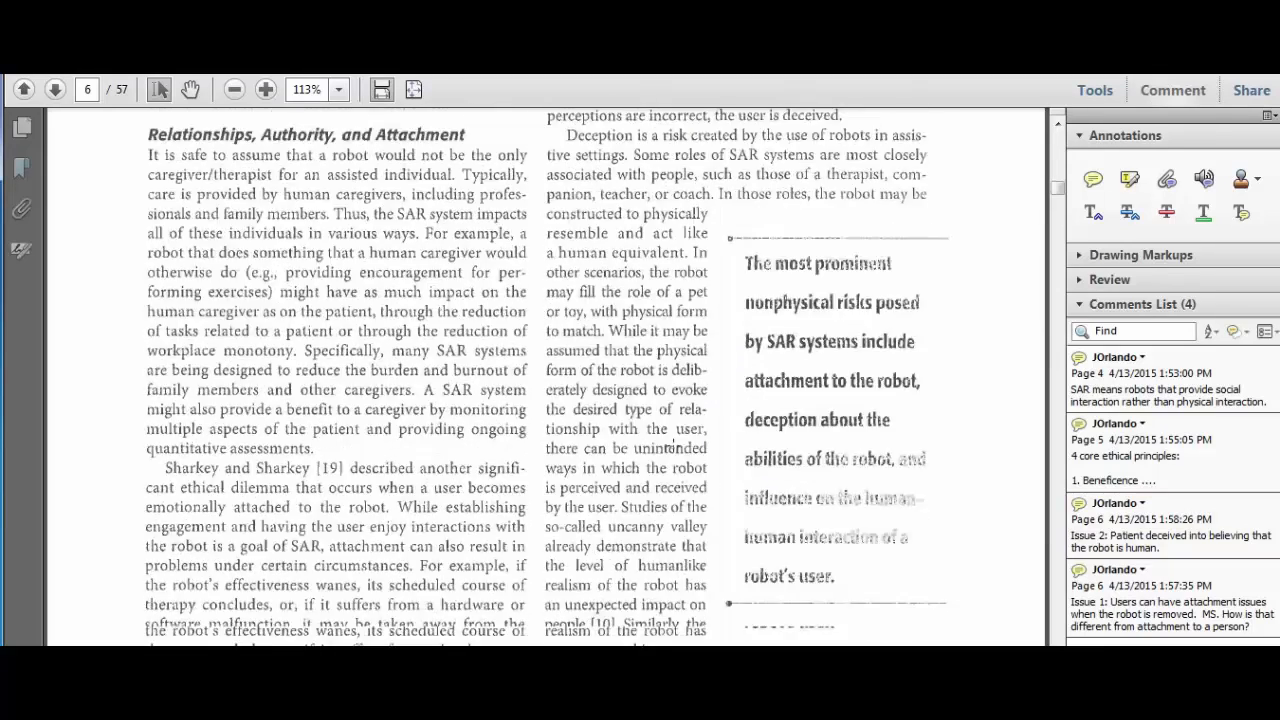
{"action": "left_click", "coordinate": [54, 89]}
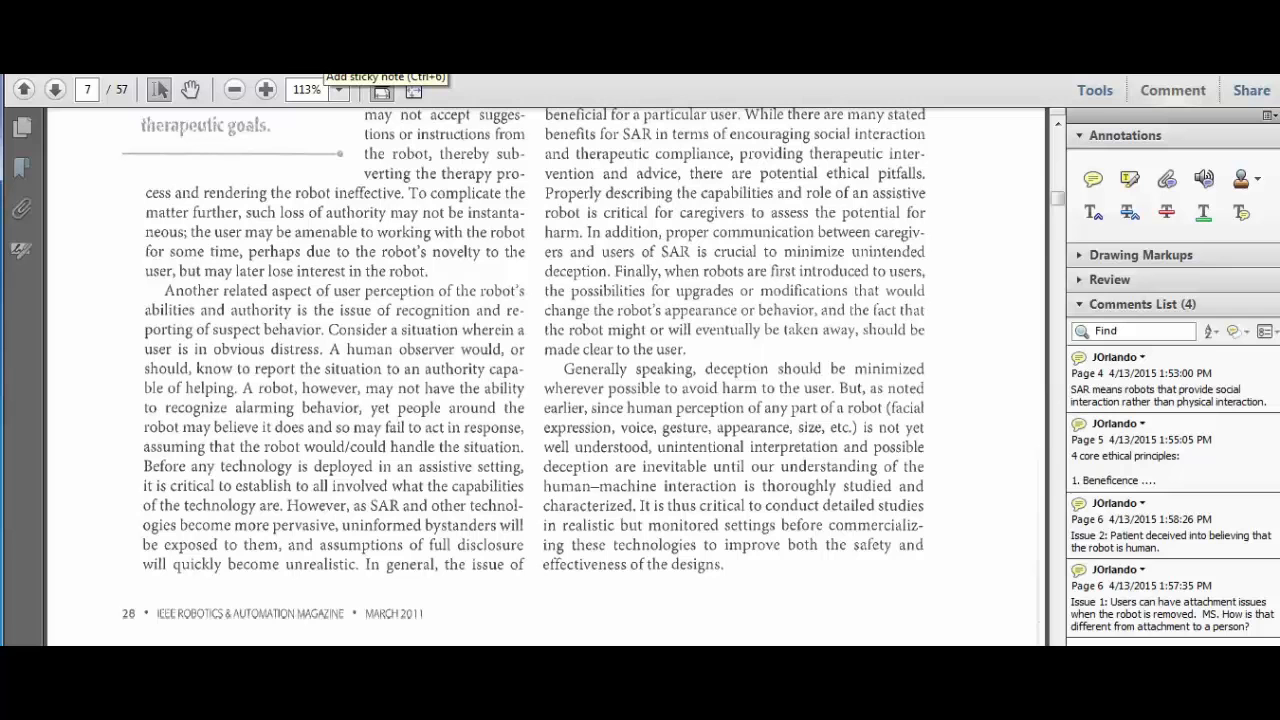
{"action": "left_click", "coordinate": [321, 494]}
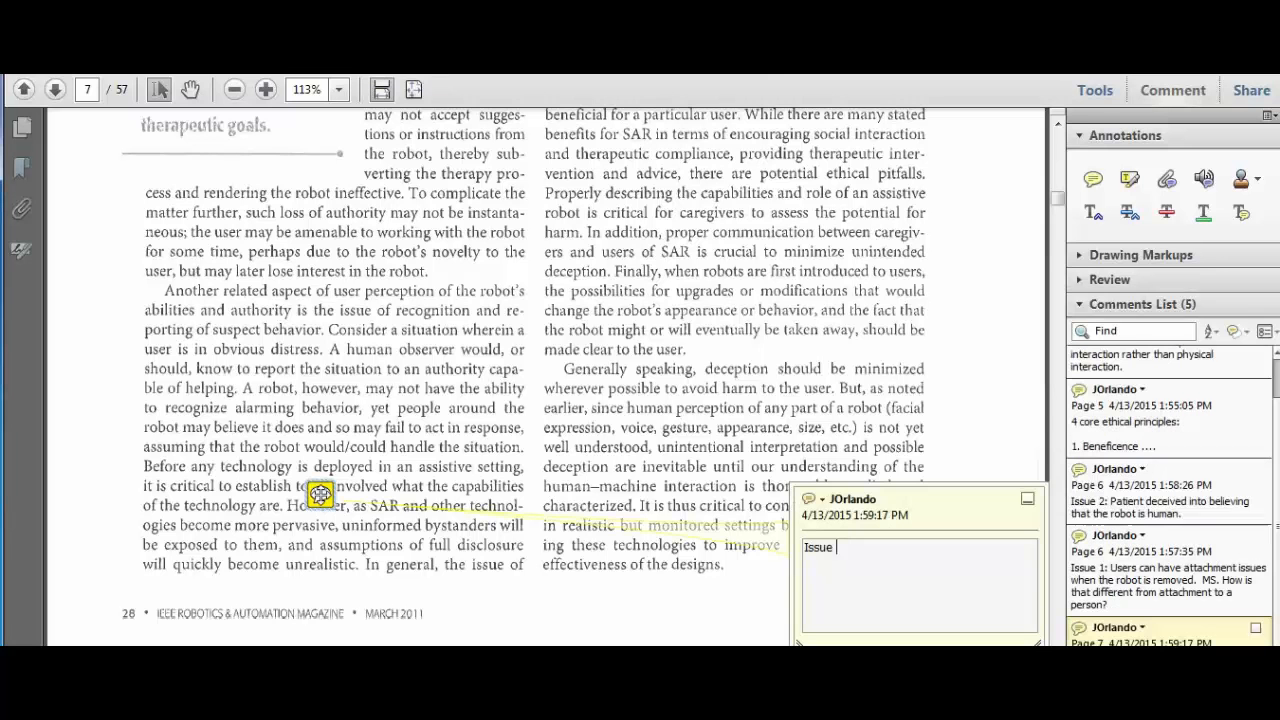
{"action": "type", "text": "2"}
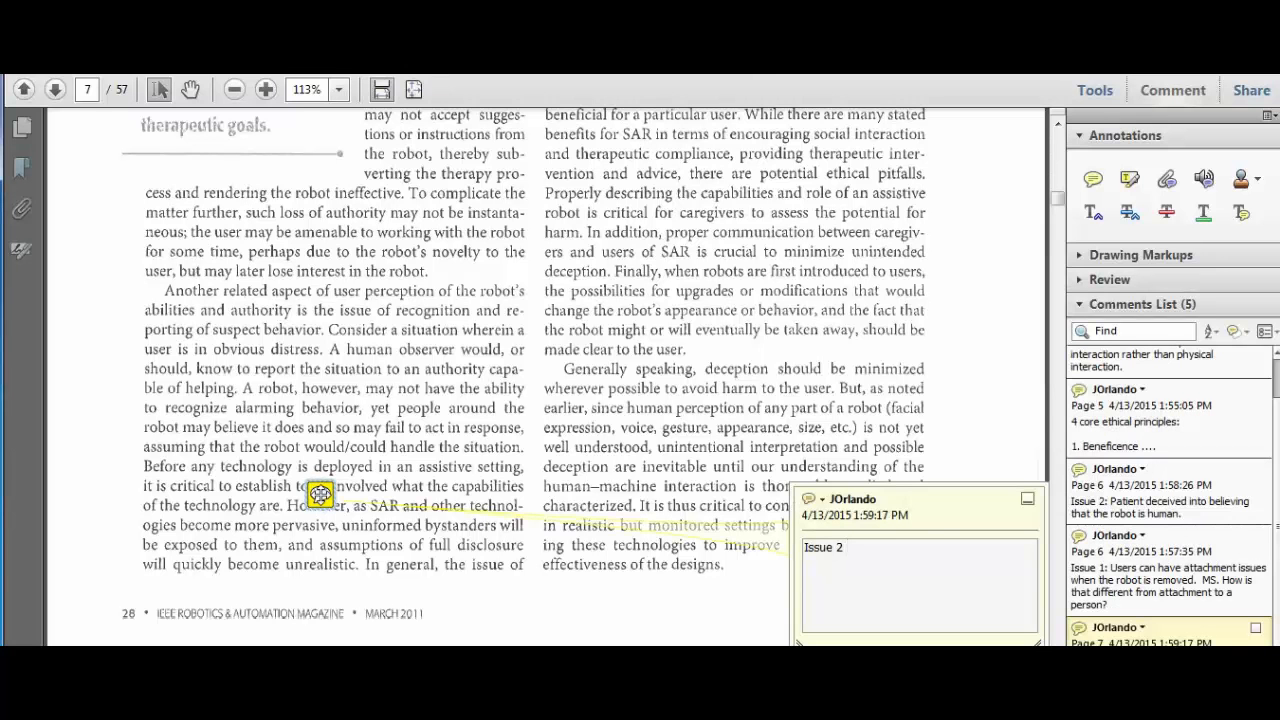
{"action": "type", "text": "problem: Tell the"}
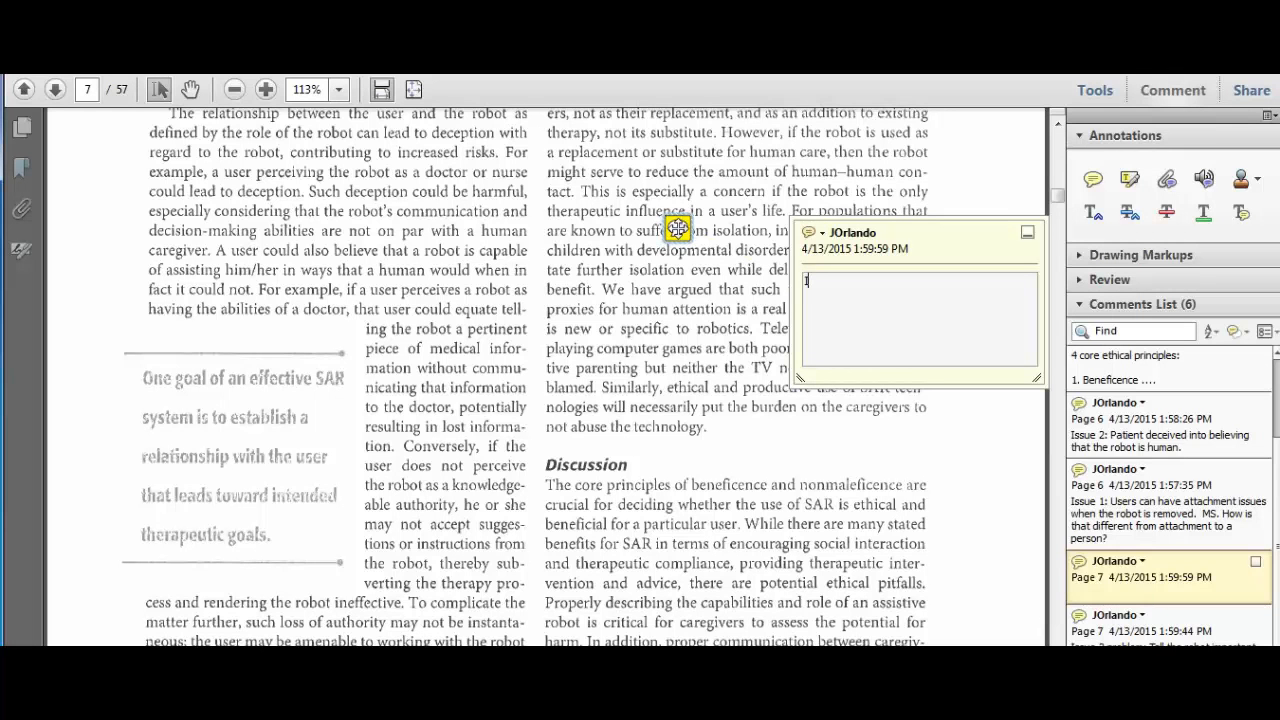
Fill the page 7 note with "Issue 3: Robot replaces human contact.".
{"action": "type", "text": "Issue 3: Robot"}
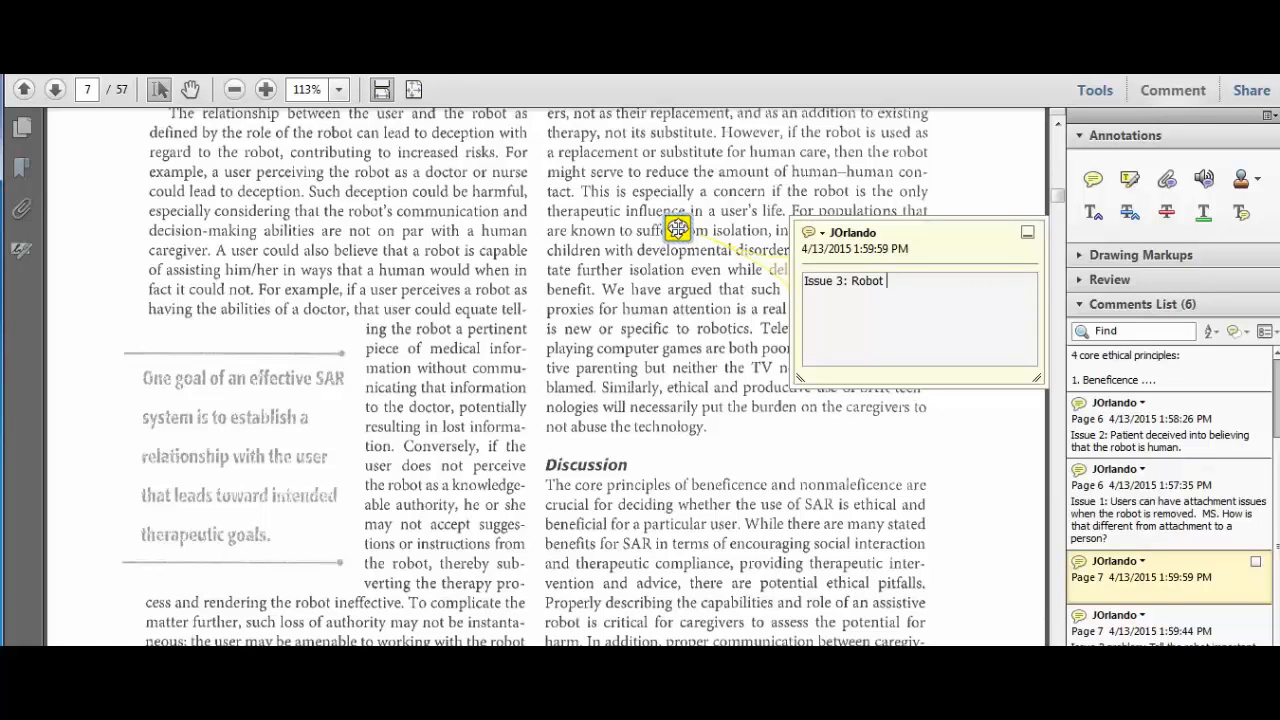
{"action": "type", "text": "replaces human contact."}
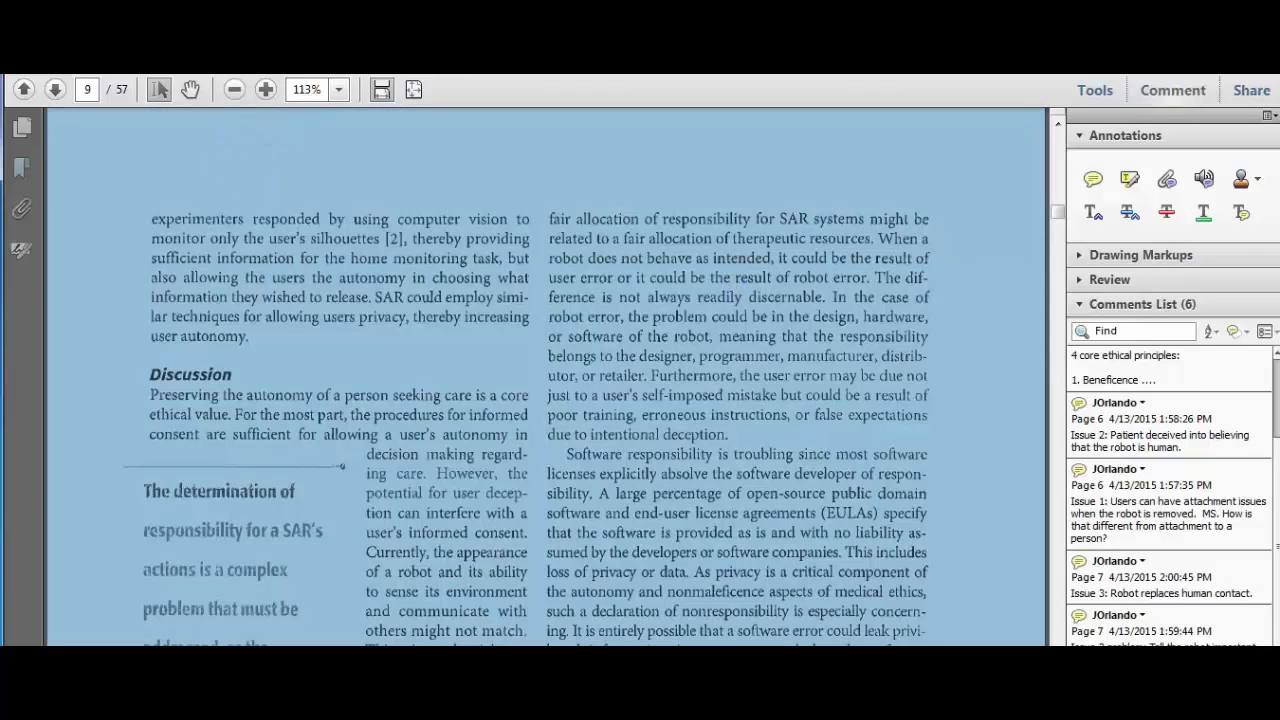
Add an Issue 4 responsibility-for-error note on page 9 ending "MS This is a big issue.".
{"action": "left_click", "coordinate": [661, 294]}
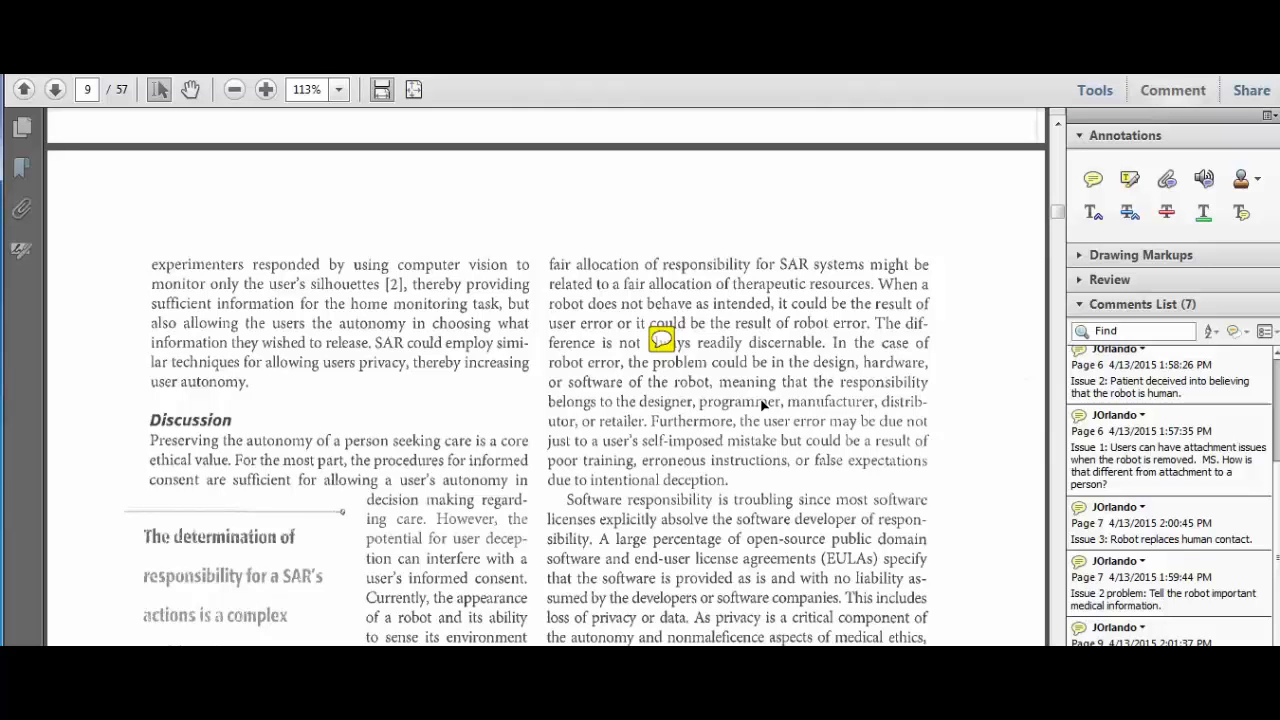
{"action": "left_click", "coordinate": [662, 340]}
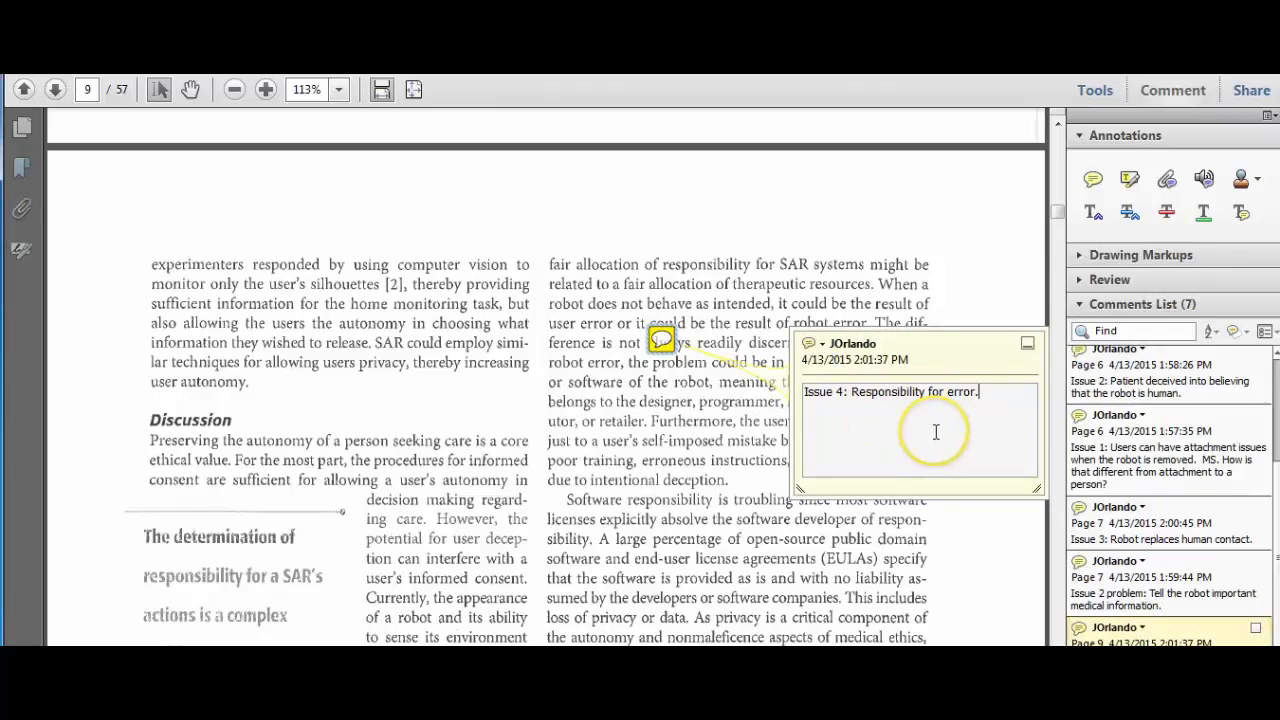
{"action": "type", "text": "MS."}
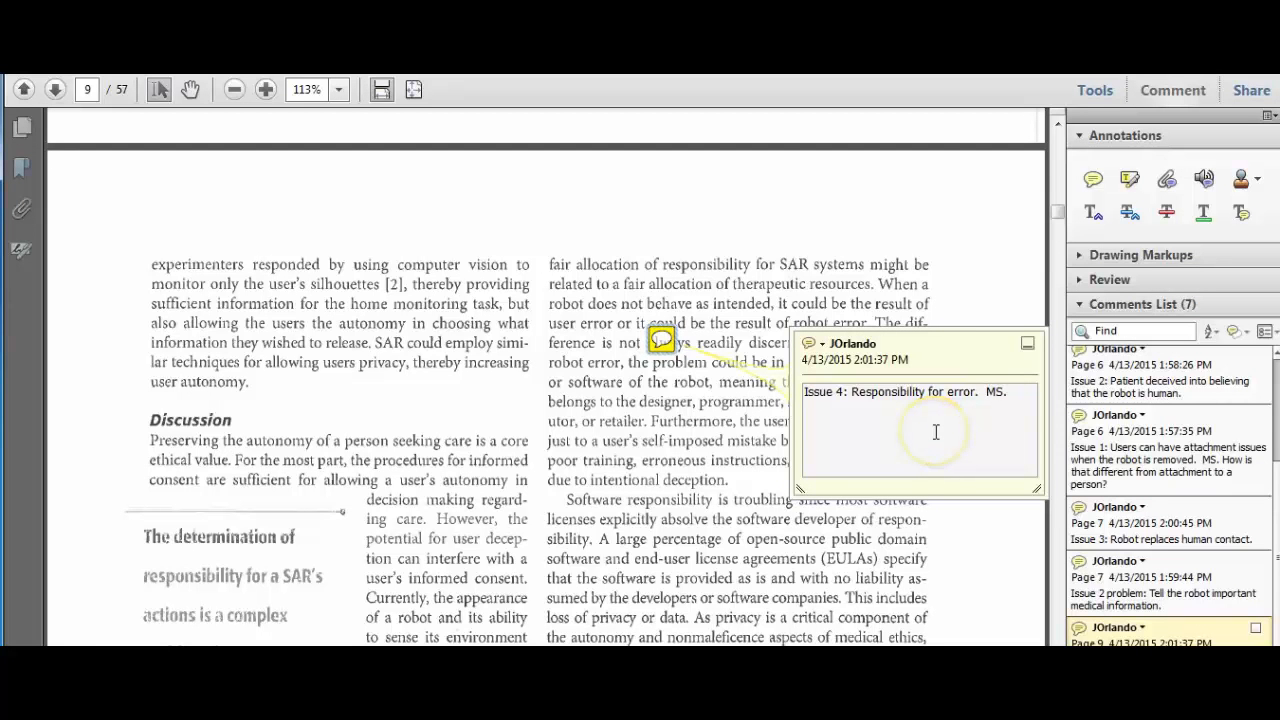
{"action": "type", "text": "This is a big issue."}
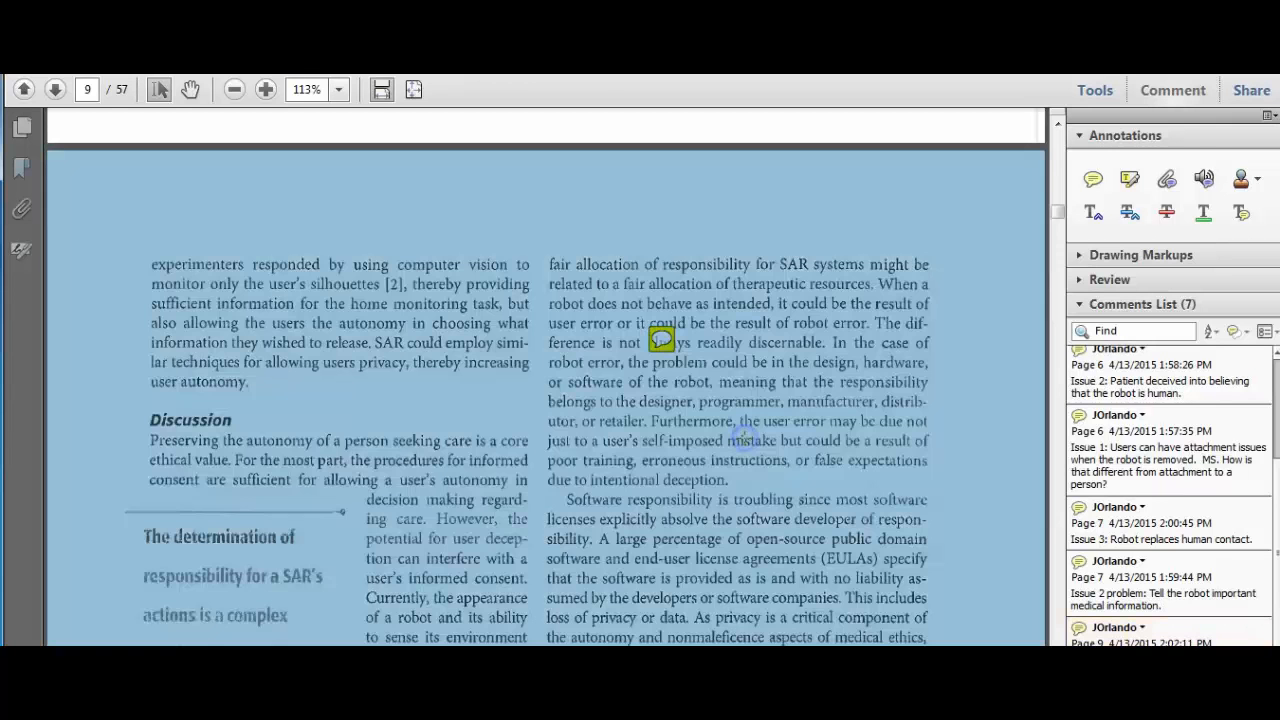
Return to page 4 and add the summary note "Good discussion of the ethical issues with using robots in care settings.".
{"action": "left_click", "coordinate": [55, 89]}
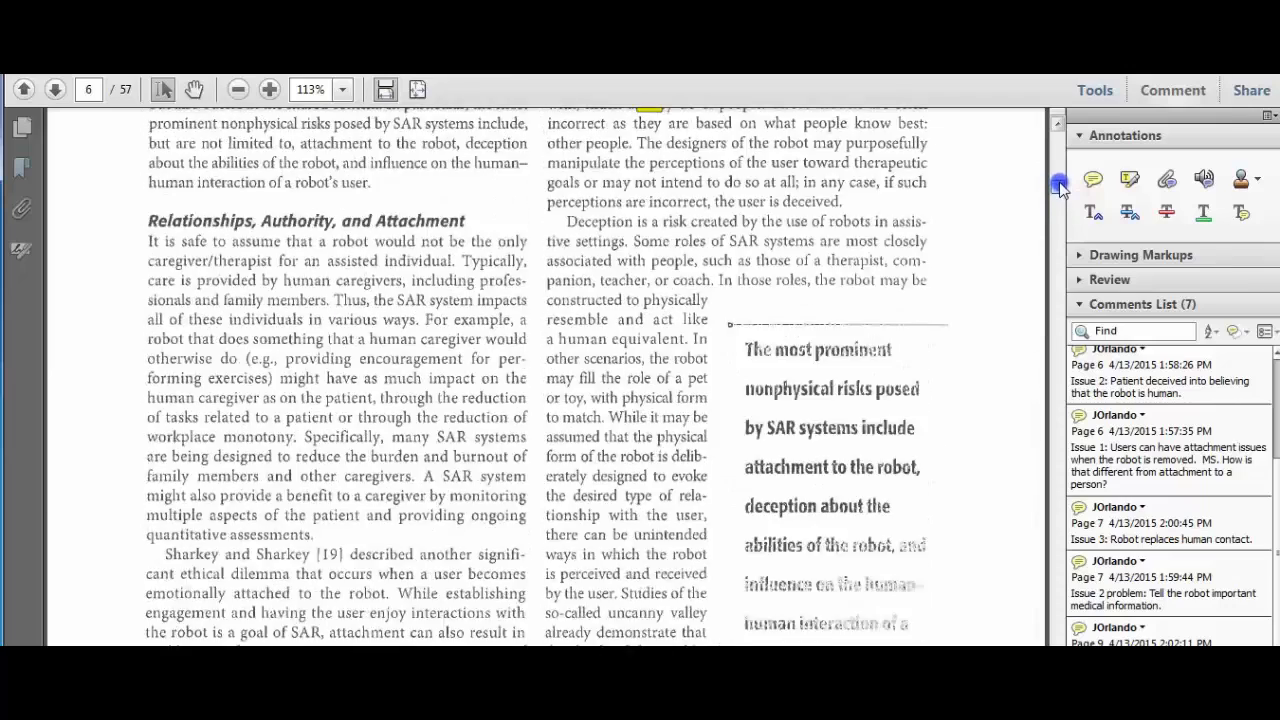
{"action": "left_click", "coordinate": [24, 89]}
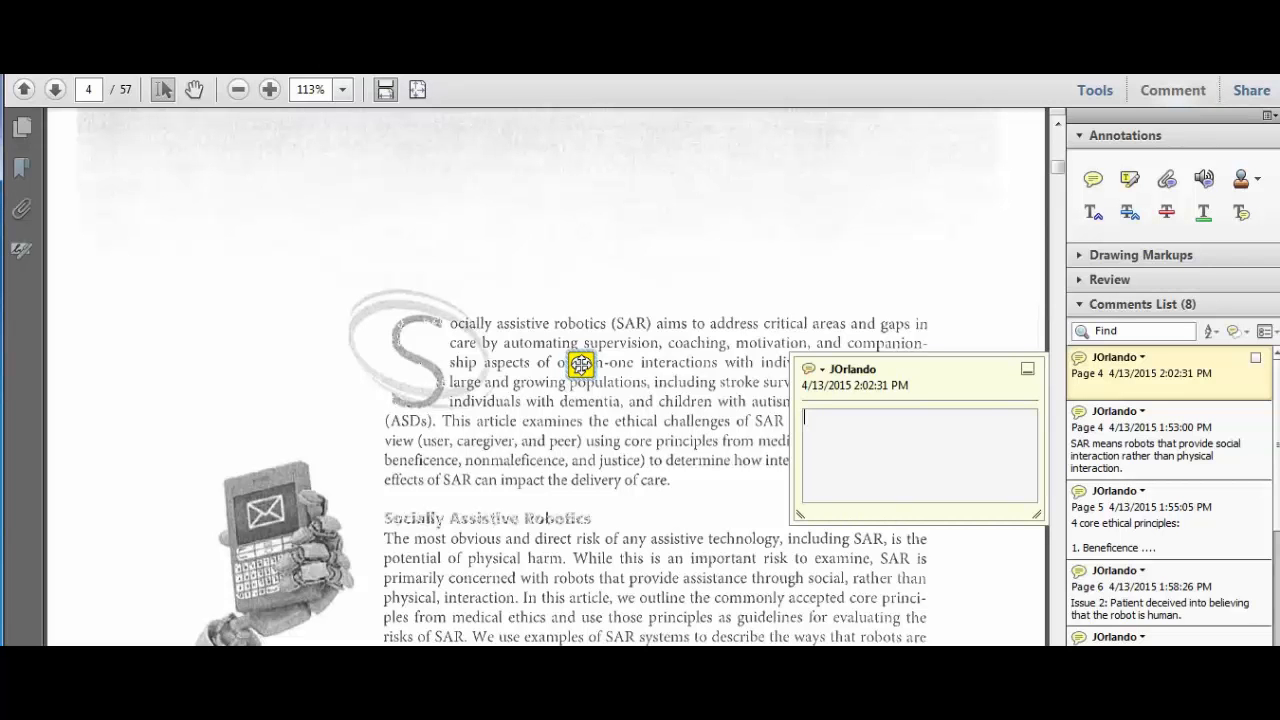
{"action": "type", "text": "Good discussion of the ethical issues with using robots in care settings."}
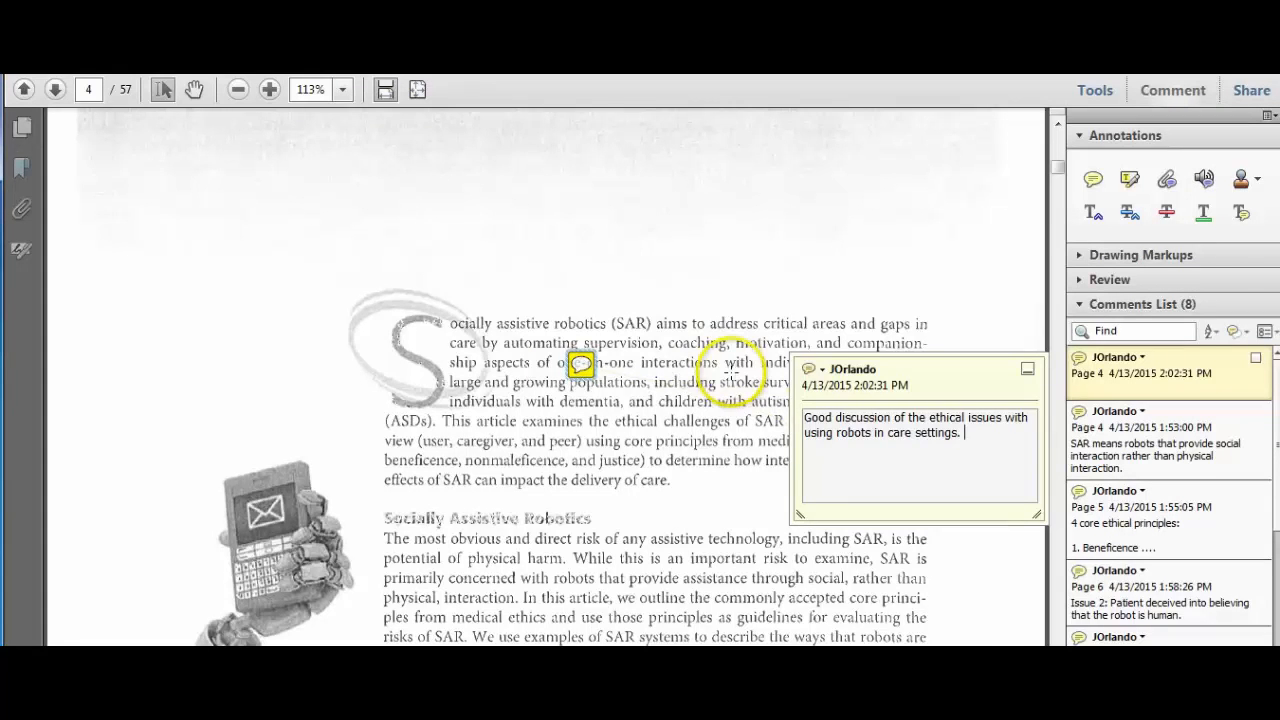